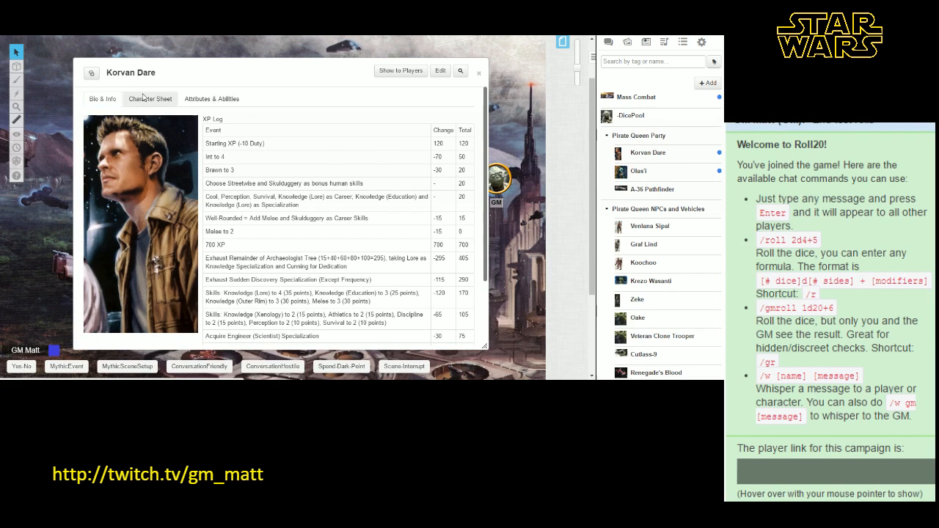
# - Show Korvan Dare's main Character Sheet with the dice pool and destiny pool
pyautogui.click(149, 98)
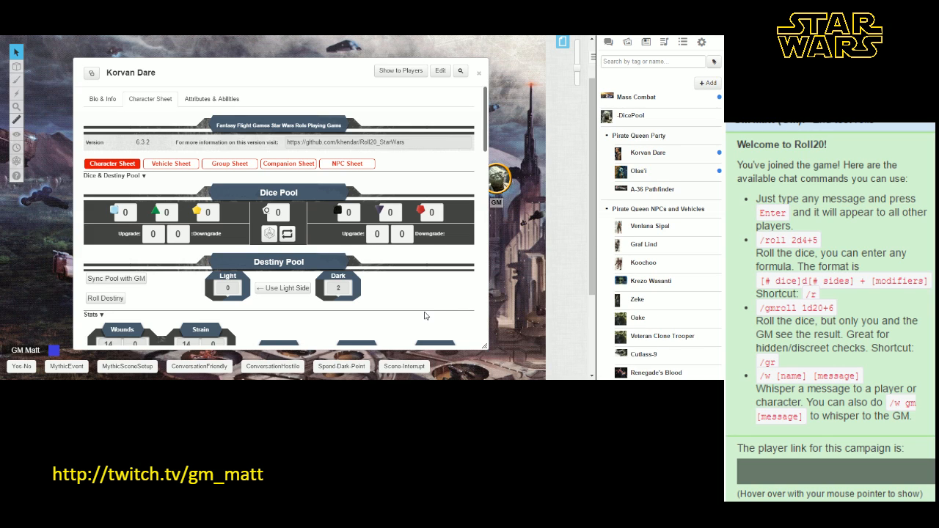
pyautogui.moveTo(134, 317)
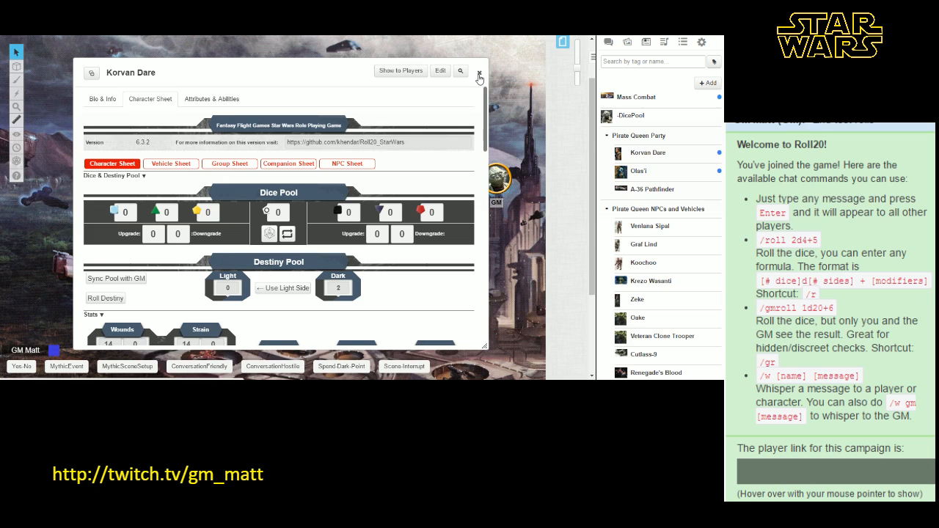
pyautogui.moveTo(405, 126)
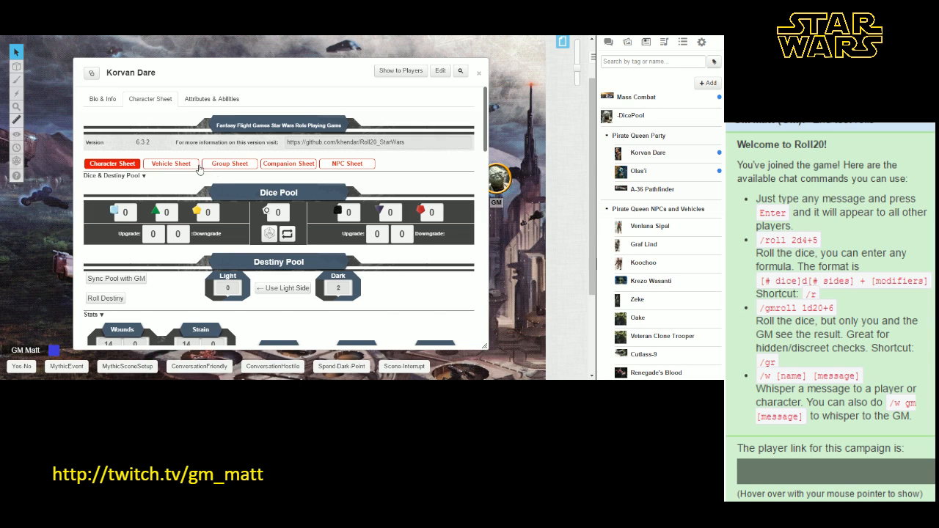
pyautogui.moveTo(144, 167)
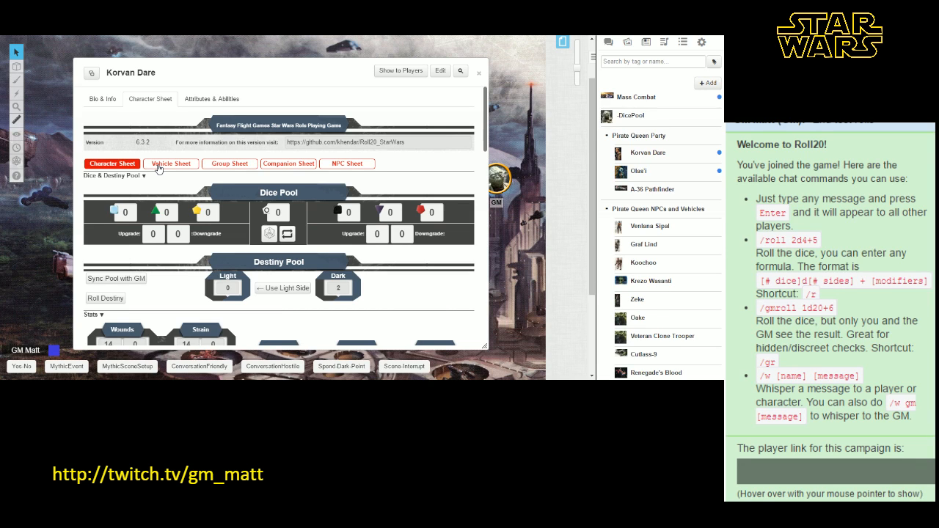
pyautogui.moveTo(355, 166)
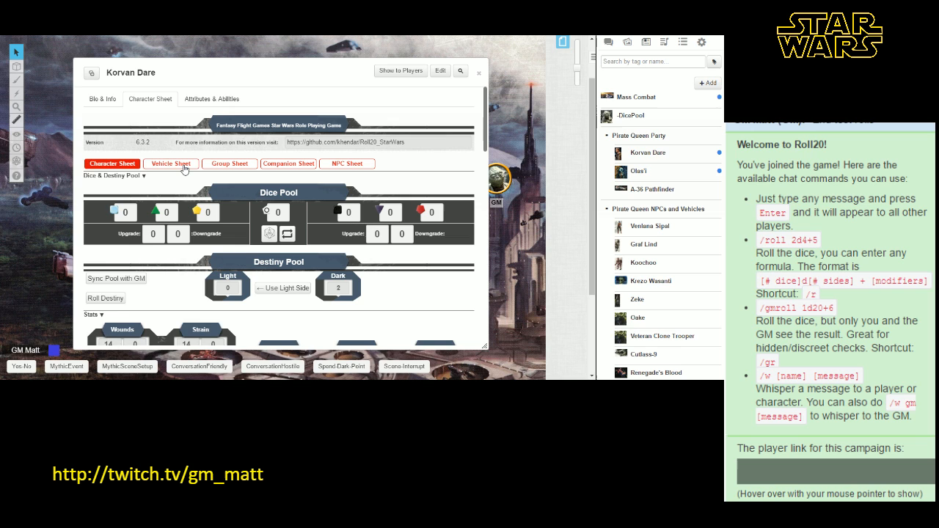
pyautogui.click(170, 163)
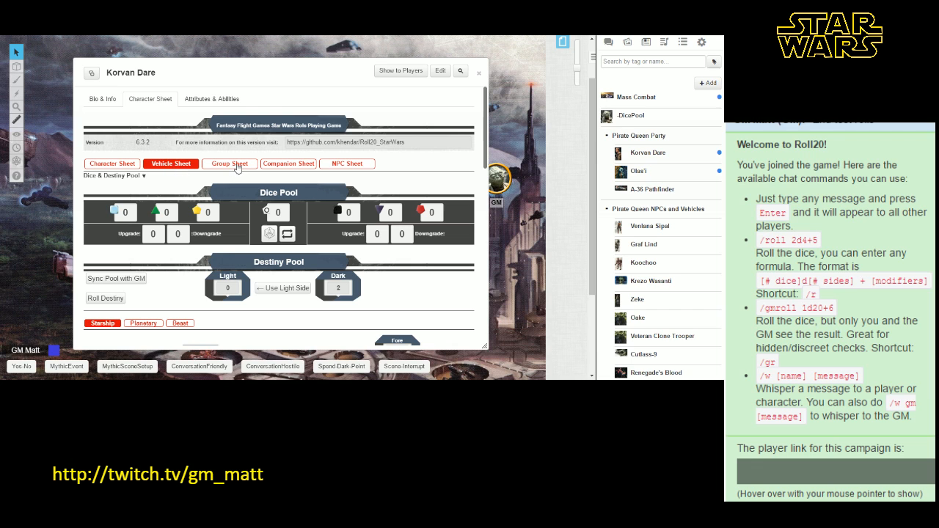
pyautogui.click(229, 164)
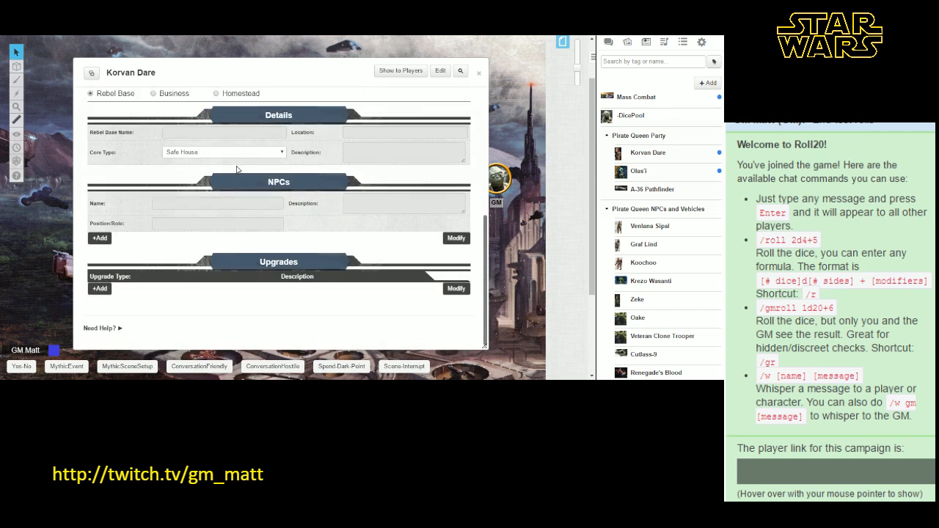
pyautogui.click(229, 164)
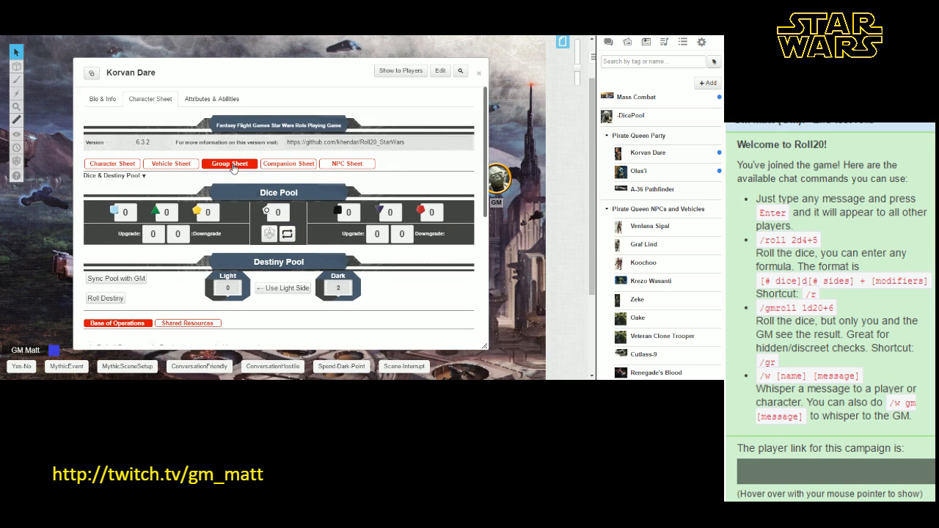
pyautogui.moveTo(349, 168)
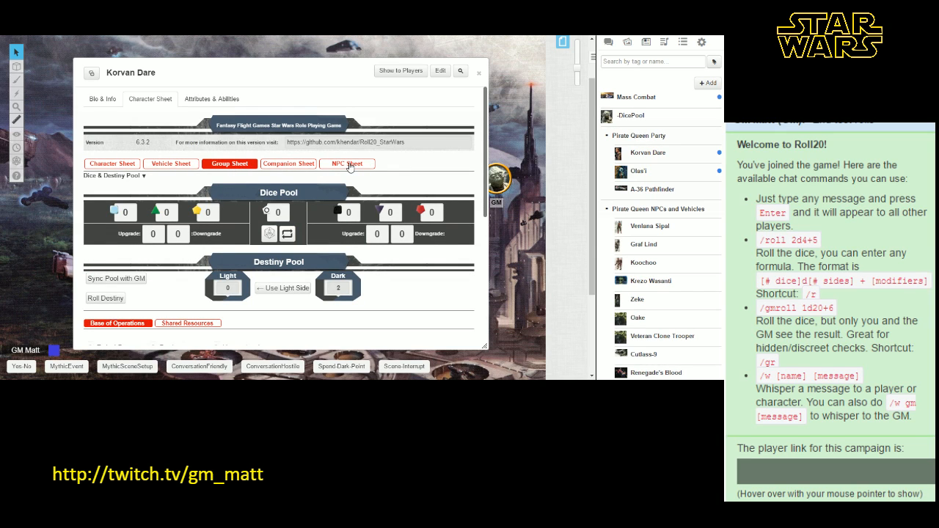
pyautogui.click(347, 163)
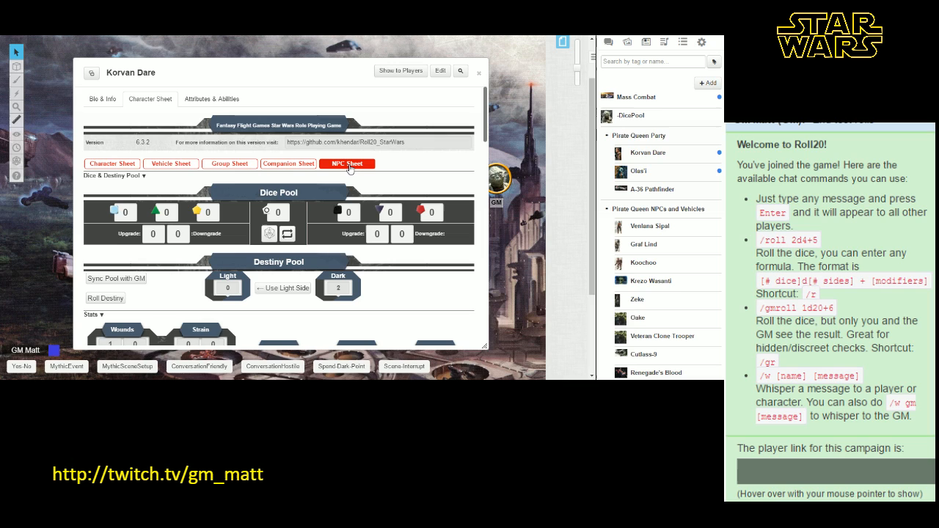
pyautogui.moveTo(405, 168)
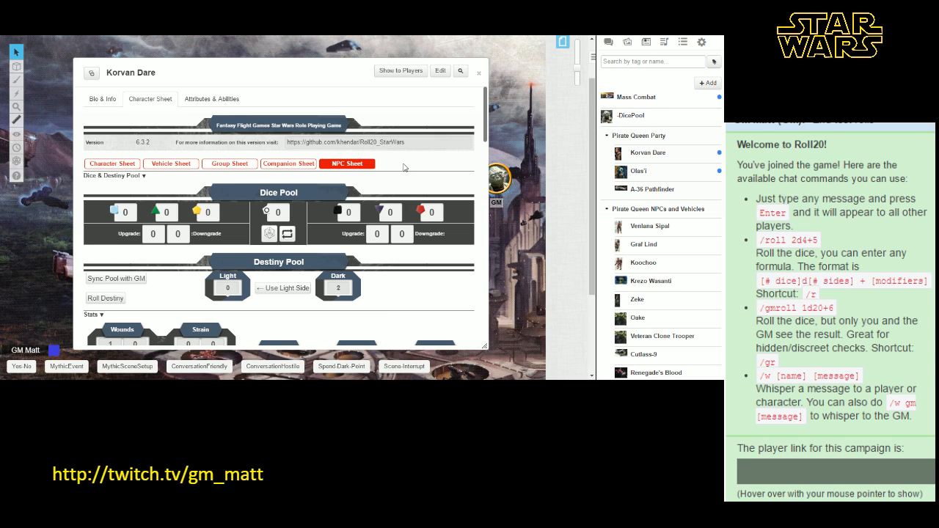
pyautogui.moveTo(402, 164)
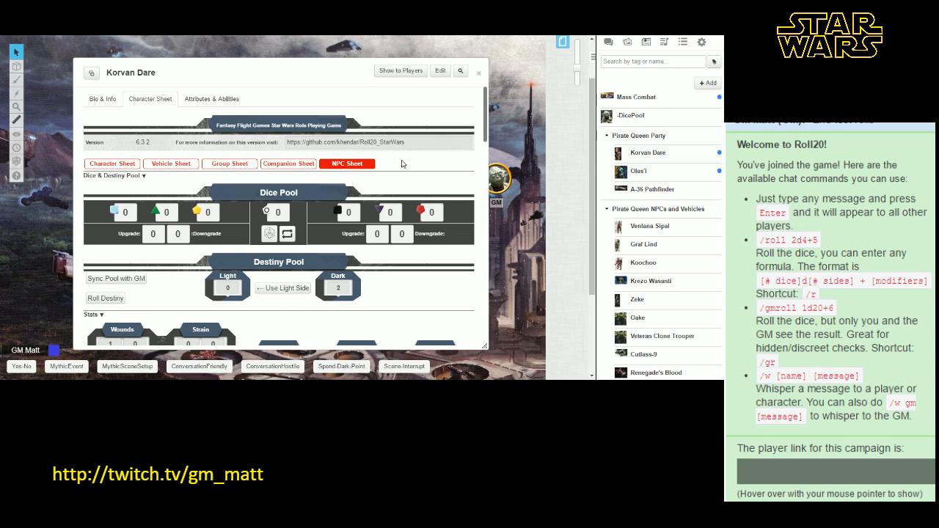
pyautogui.moveTo(112, 164)
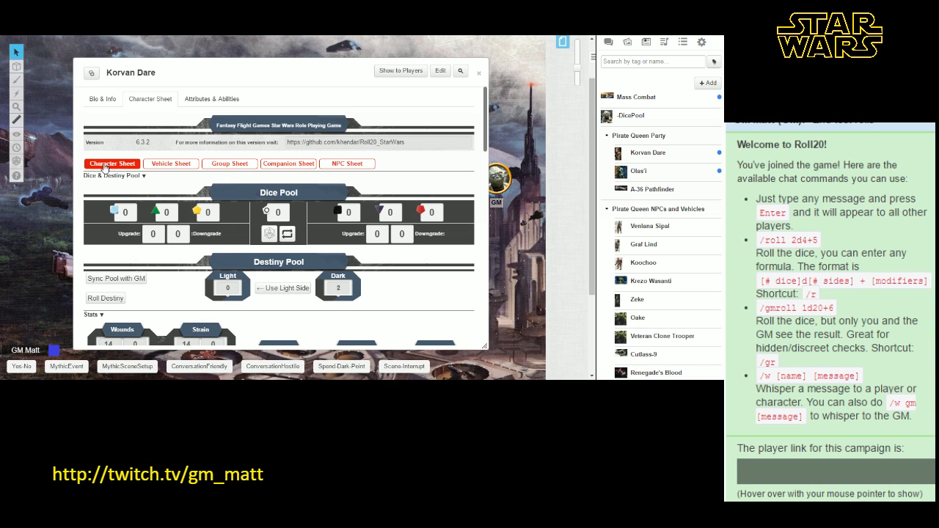
pyautogui.moveTo(110, 174)
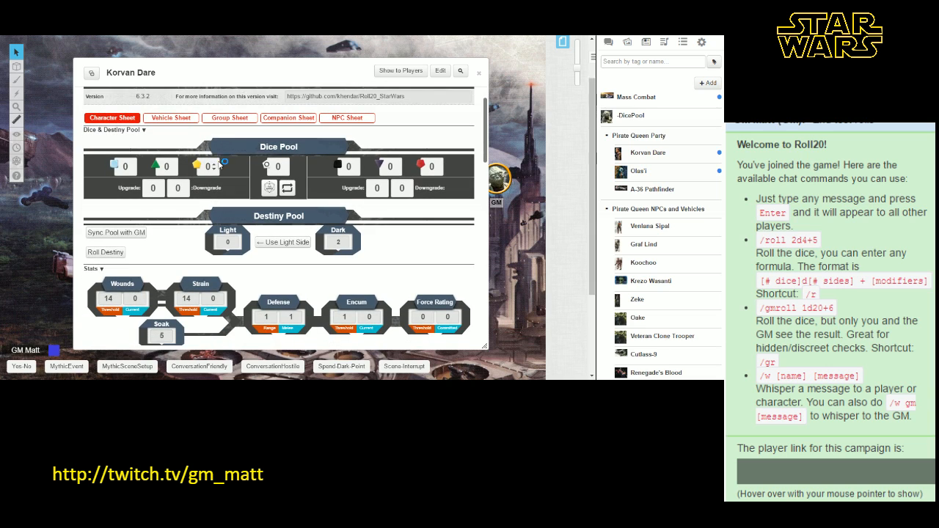
pyautogui.moveTo(253, 144)
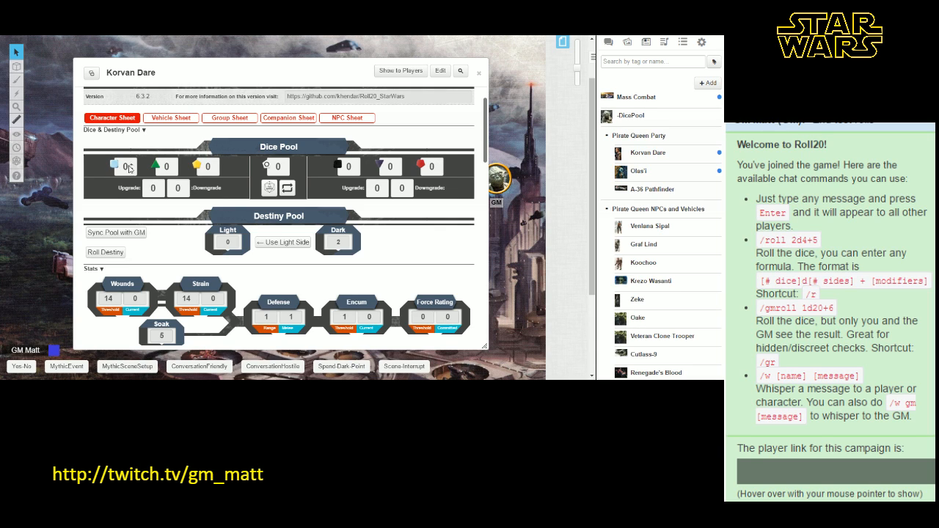
pyautogui.moveTo(457, 169)
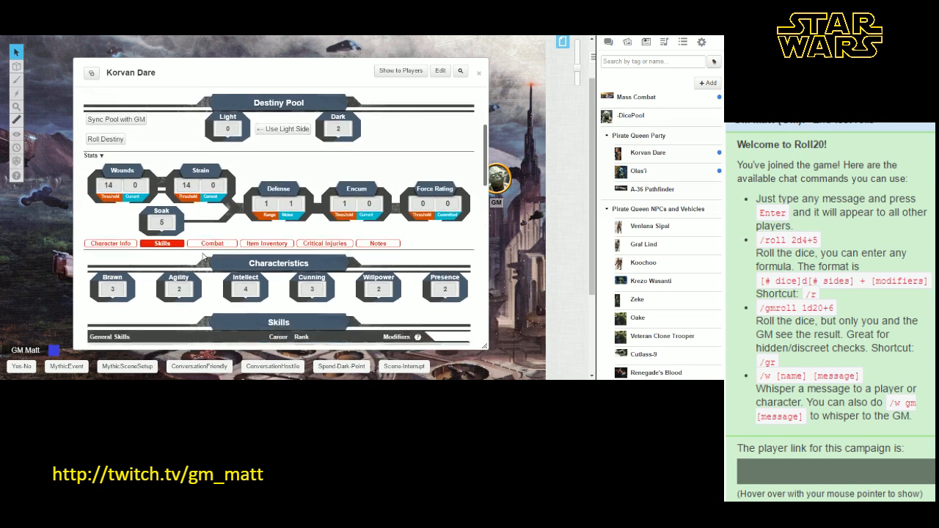
pyautogui.scroll(-3)
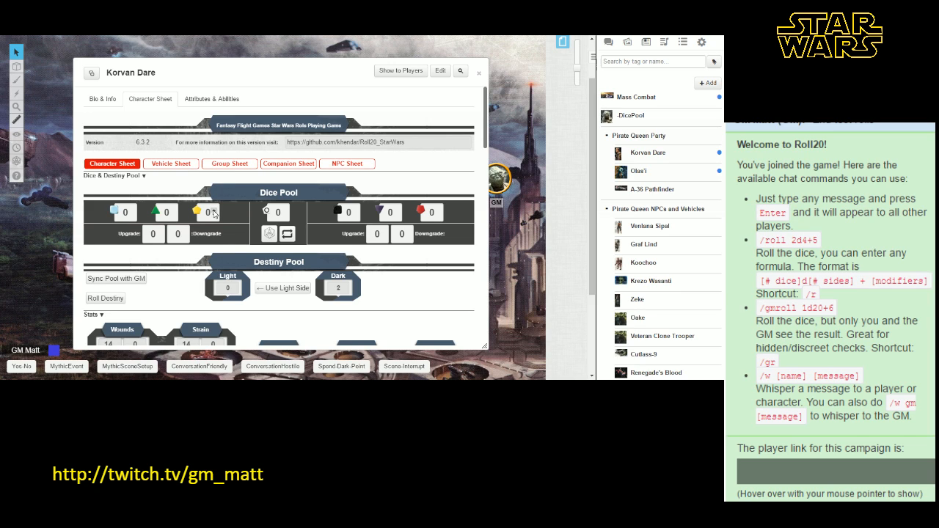
pyautogui.moveTo(173, 214)
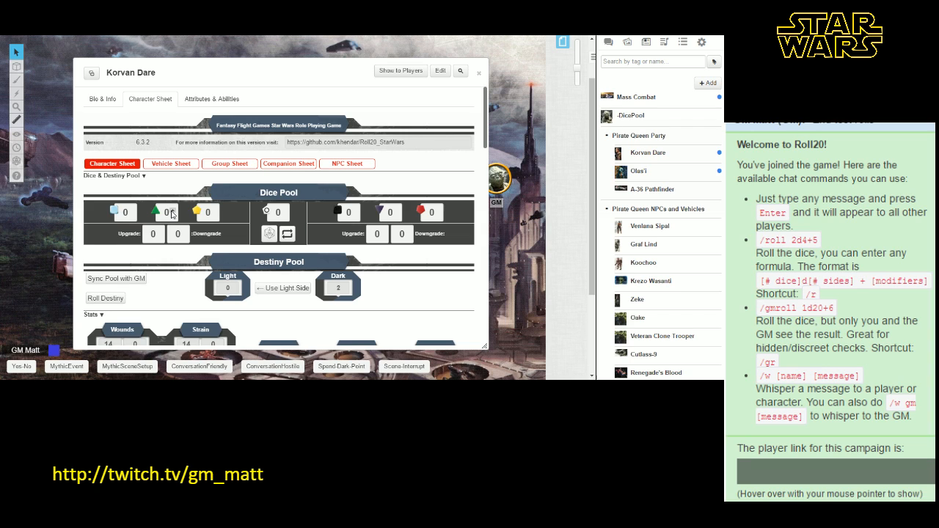
pyautogui.moveTo(235, 211)
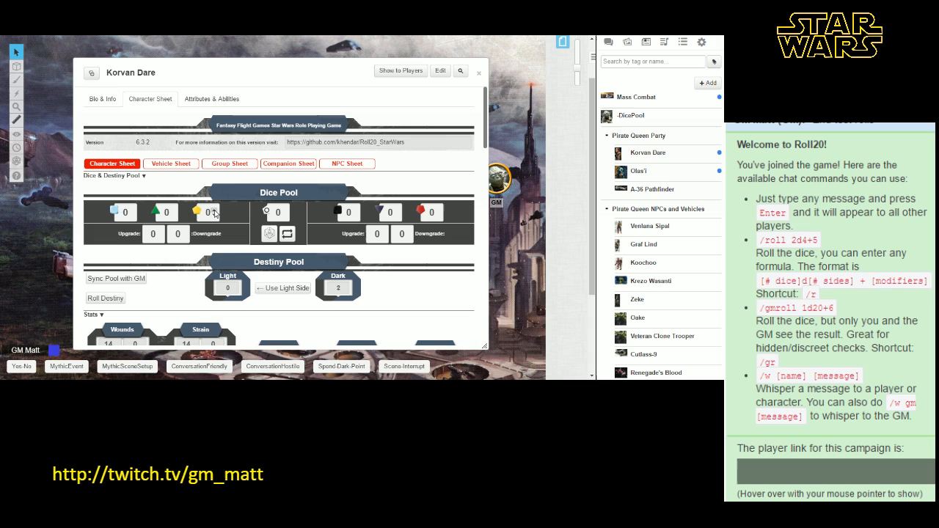
pyautogui.moveTo(146, 211)
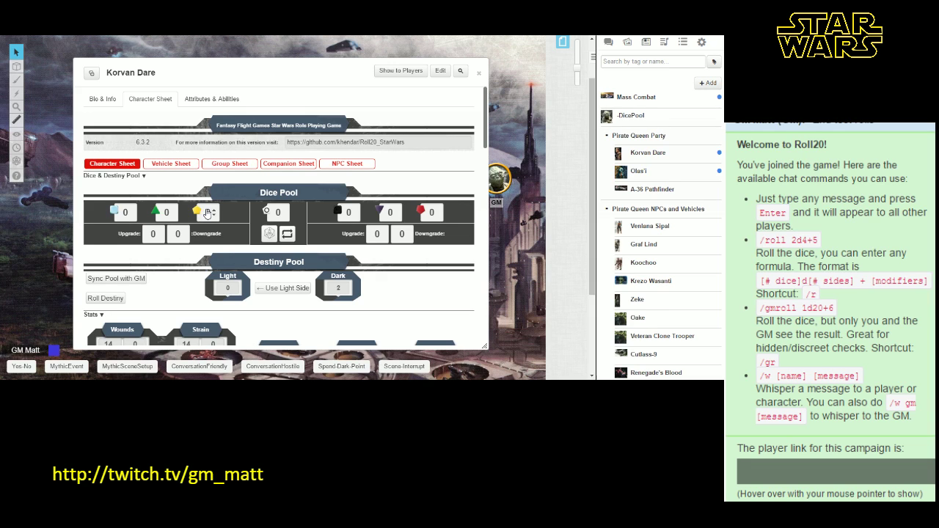
pyautogui.moveTo(168, 211)
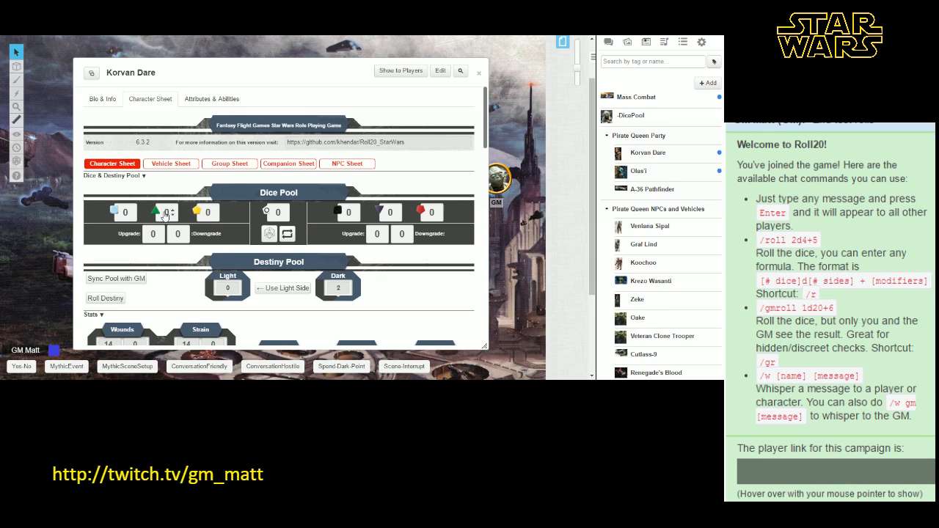
pyautogui.moveTo(203, 216)
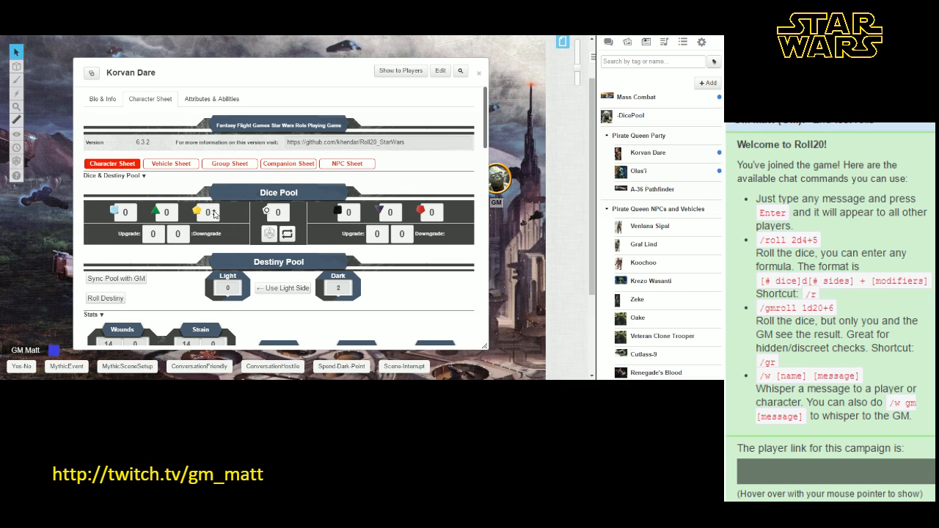
pyautogui.moveTo(374, 213)
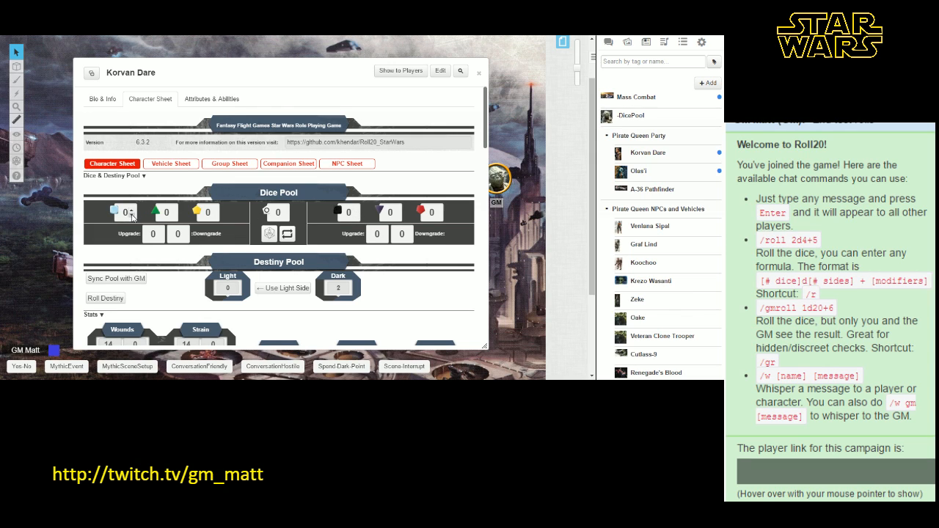
pyautogui.moveTo(99, 214)
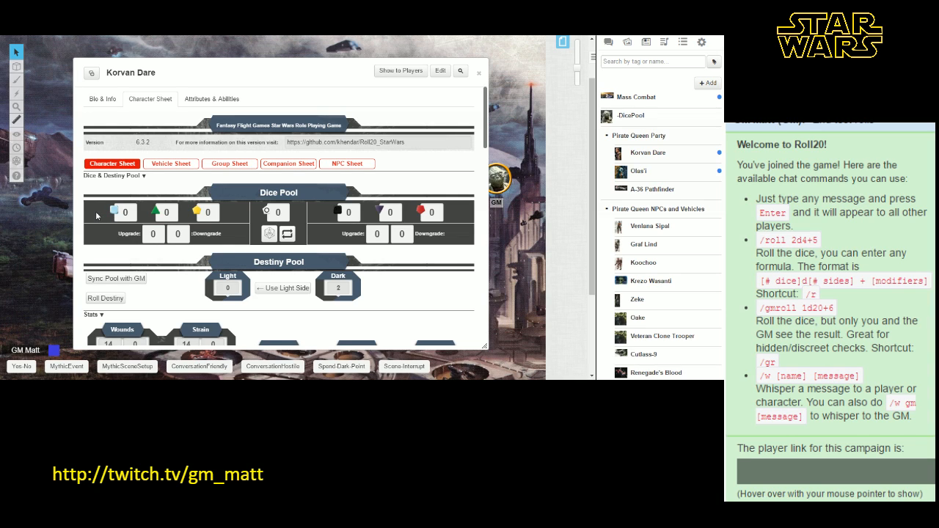
pyautogui.moveTo(143, 211)
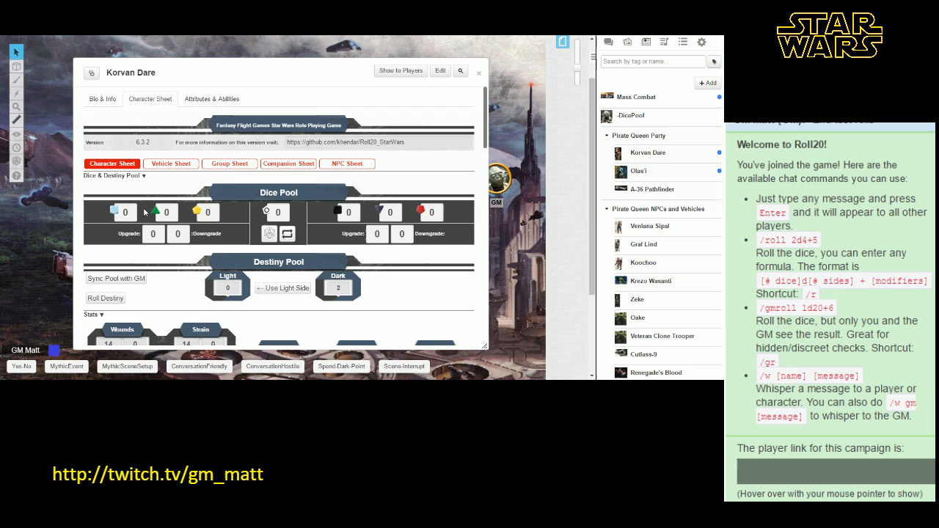
pyautogui.moveTo(91, 214)
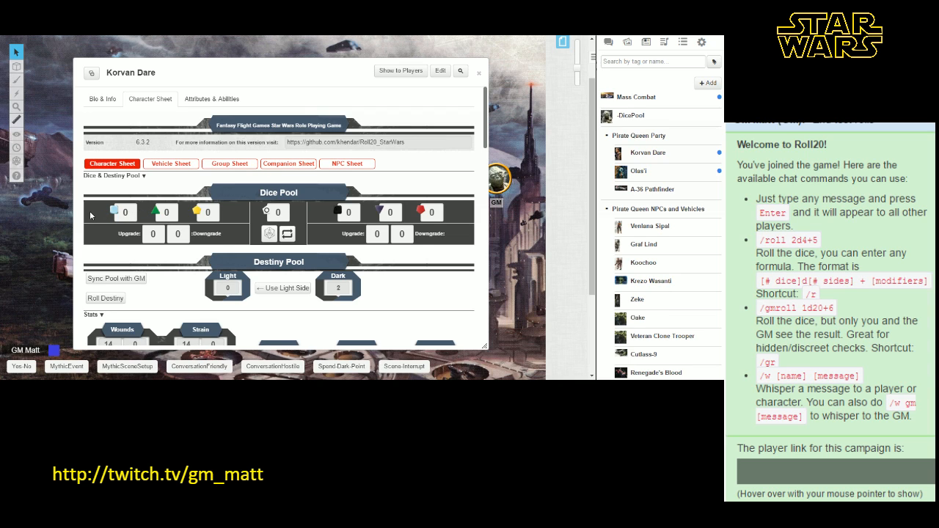
pyautogui.moveTo(101, 217)
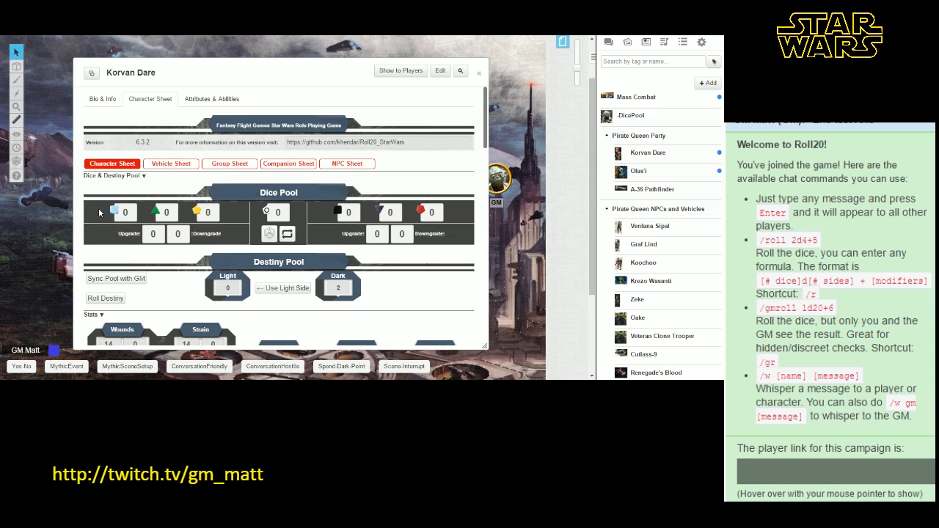
pyautogui.moveTo(106, 214)
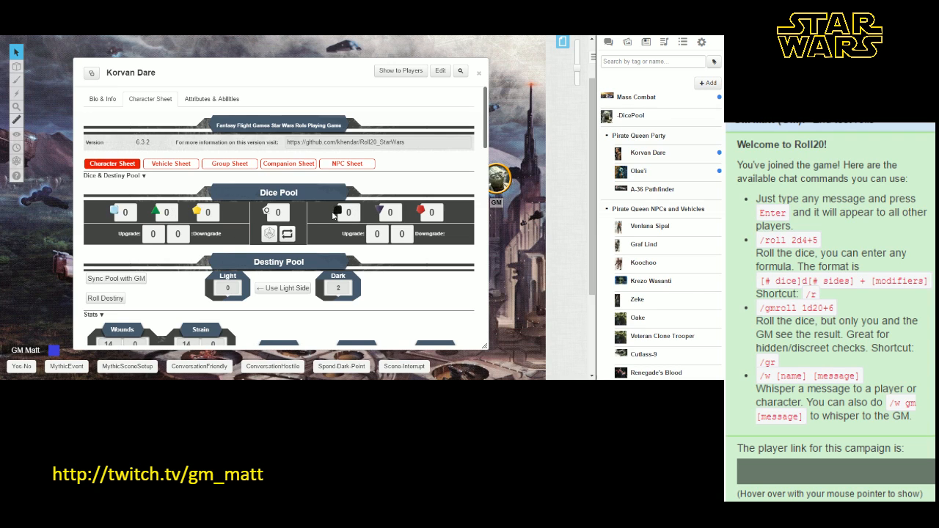
pyautogui.moveTo(176, 215)
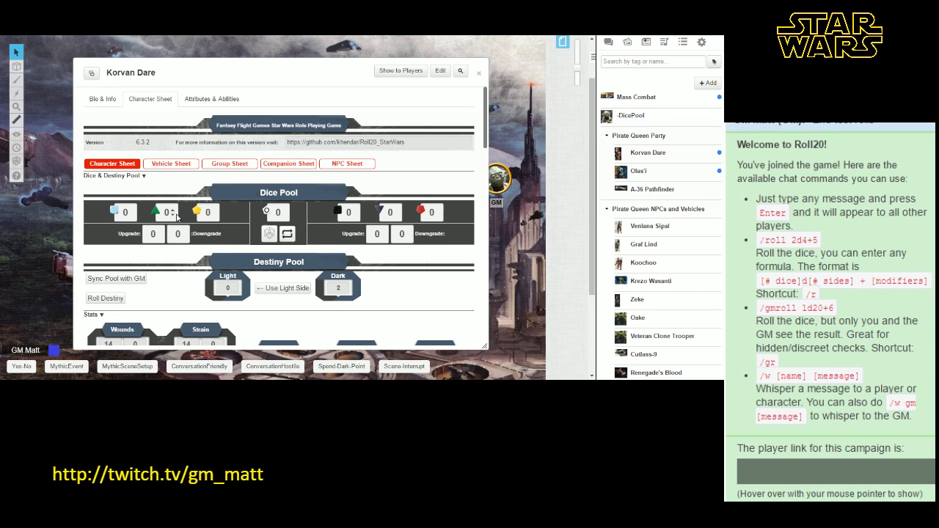
pyautogui.moveTo(399, 212)
pyautogui.write('4')
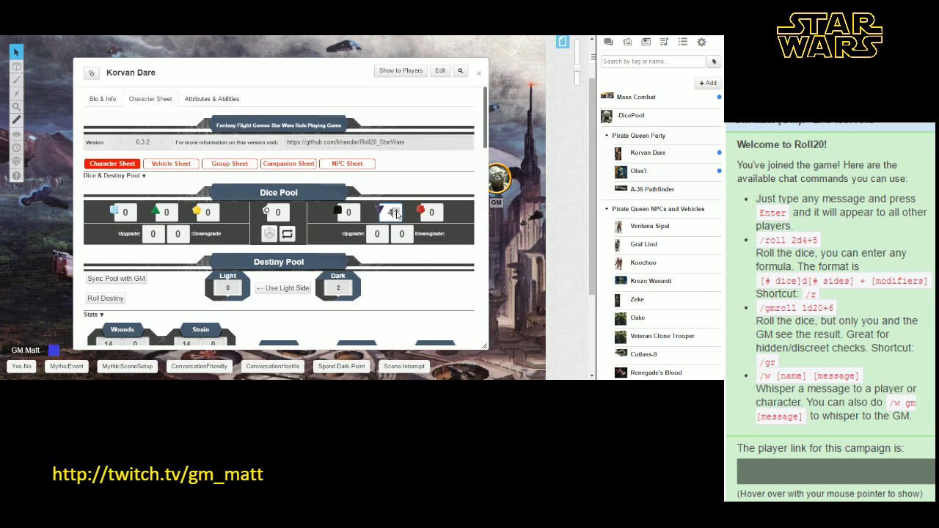
pyautogui.click(397, 208)
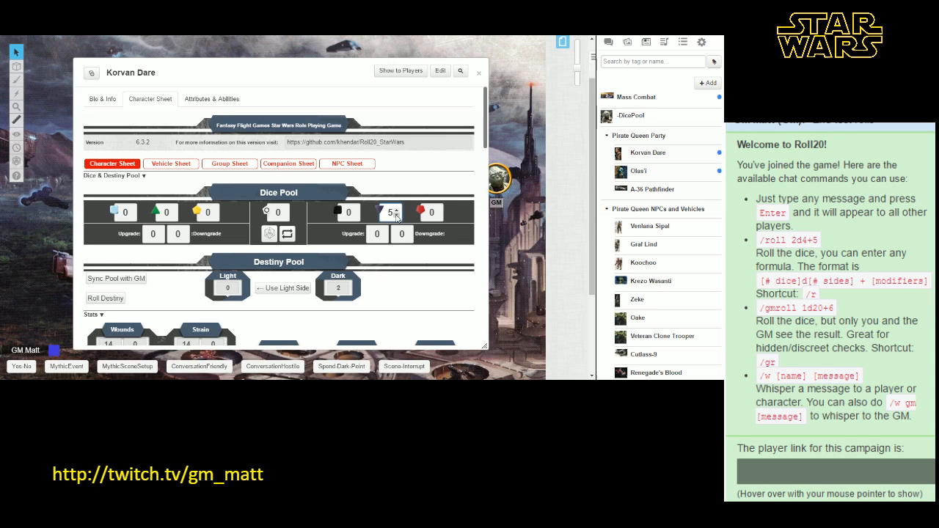
pyautogui.click(396, 217)
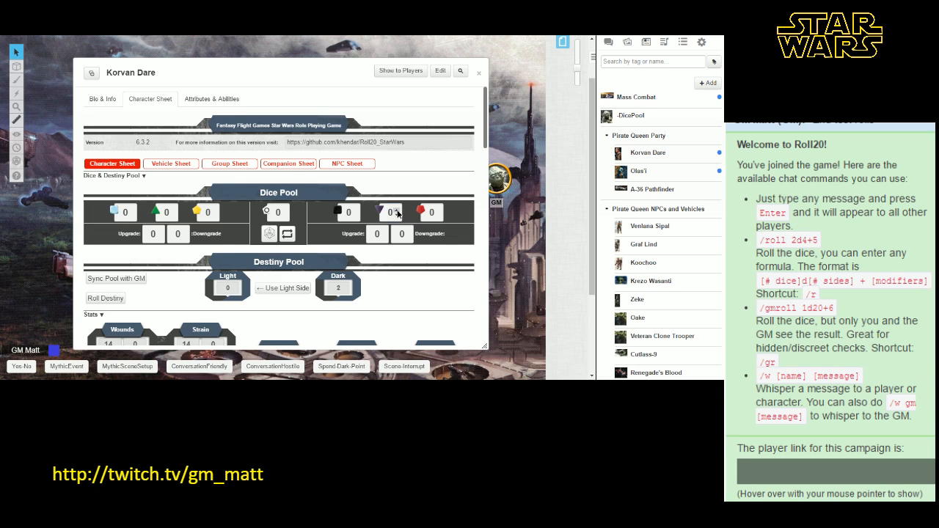
pyautogui.click(396, 212)
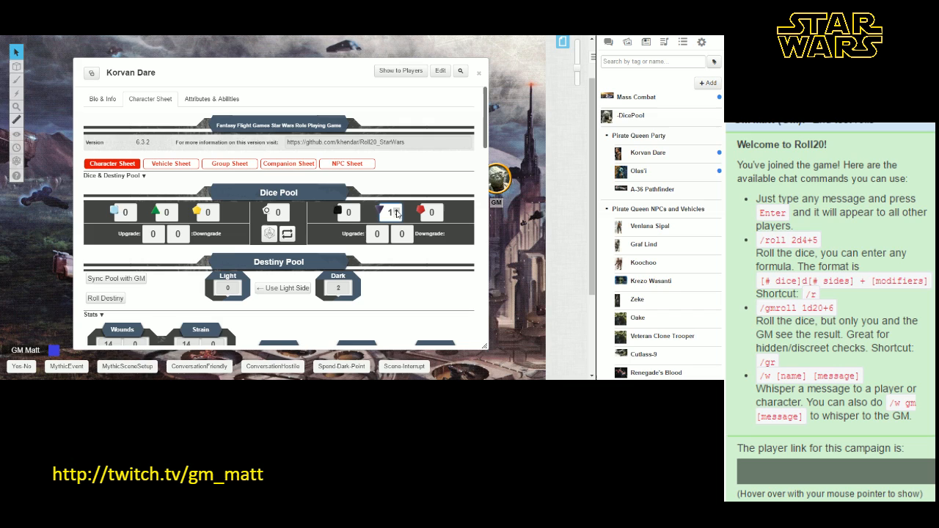
pyautogui.click(393, 211)
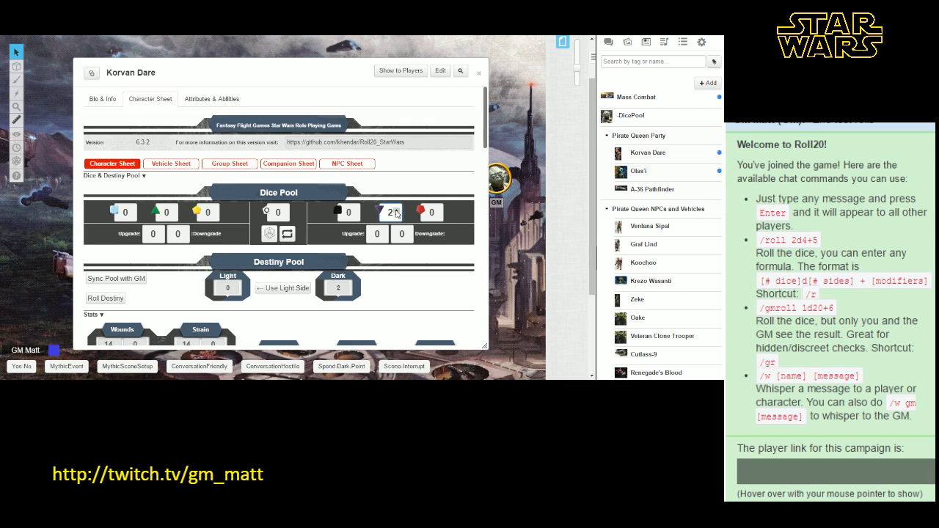
pyautogui.click(399, 208)
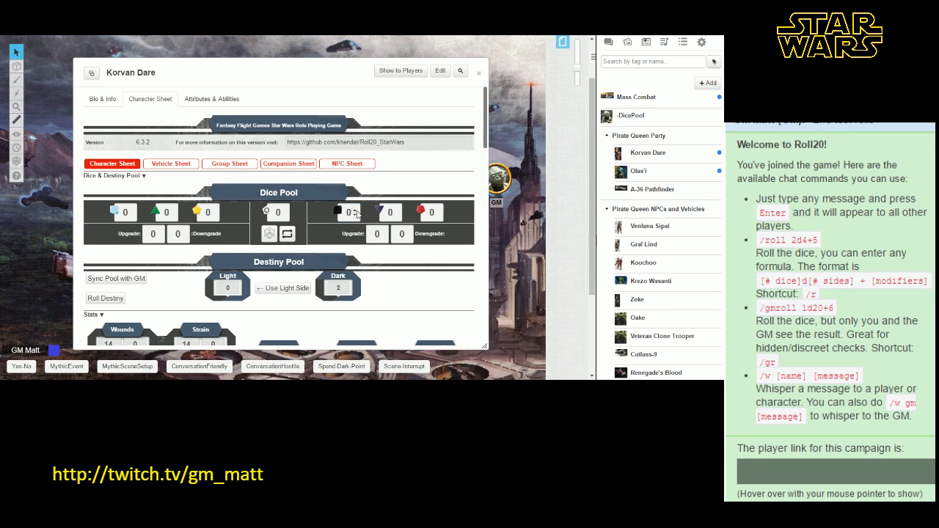
pyautogui.moveTo(311, 213)
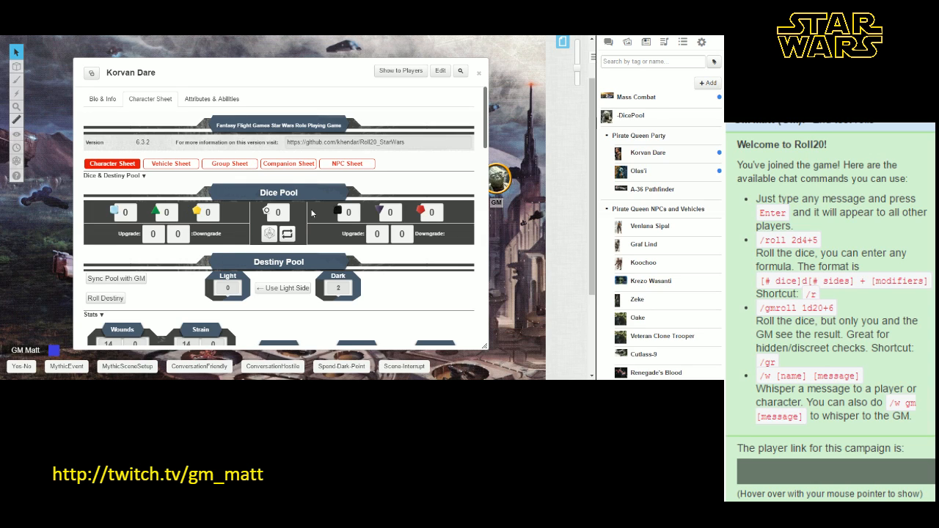
pyautogui.moveTo(285, 215)
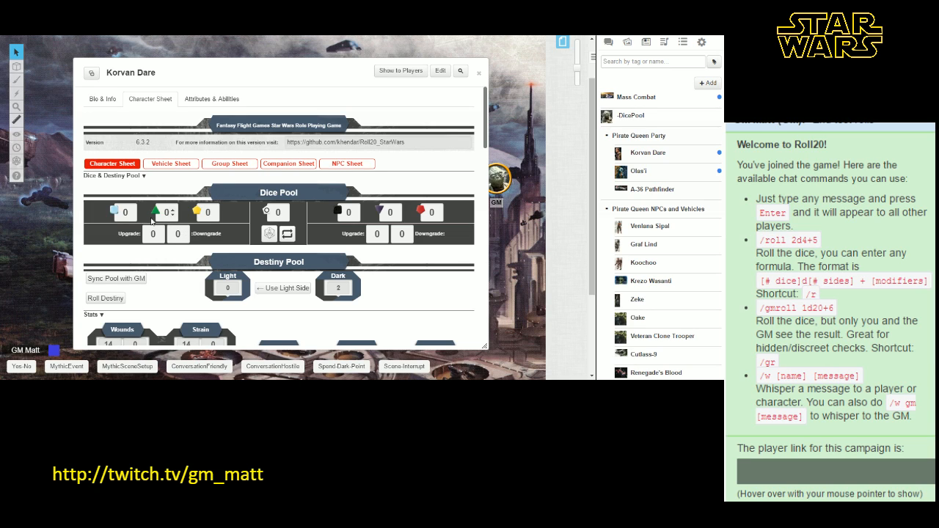
pyautogui.moveTo(175, 214)
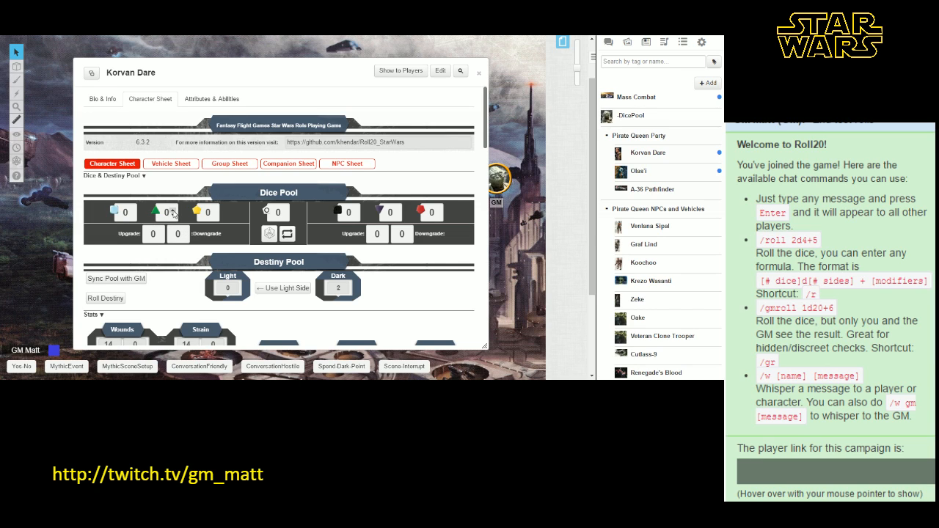
# - Add two positive dice to Korvan Dare's dice pool
pyautogui.click(169, 212)
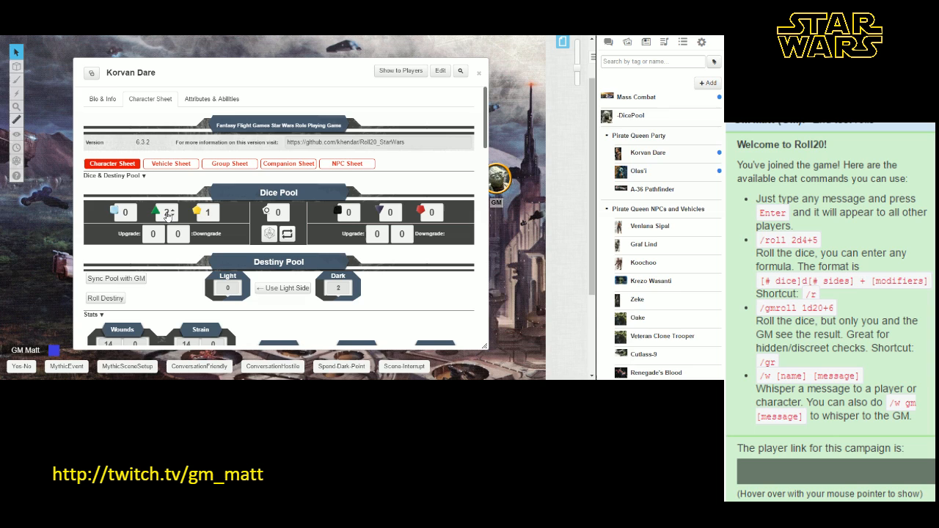
pyautogui.click(167, 212)
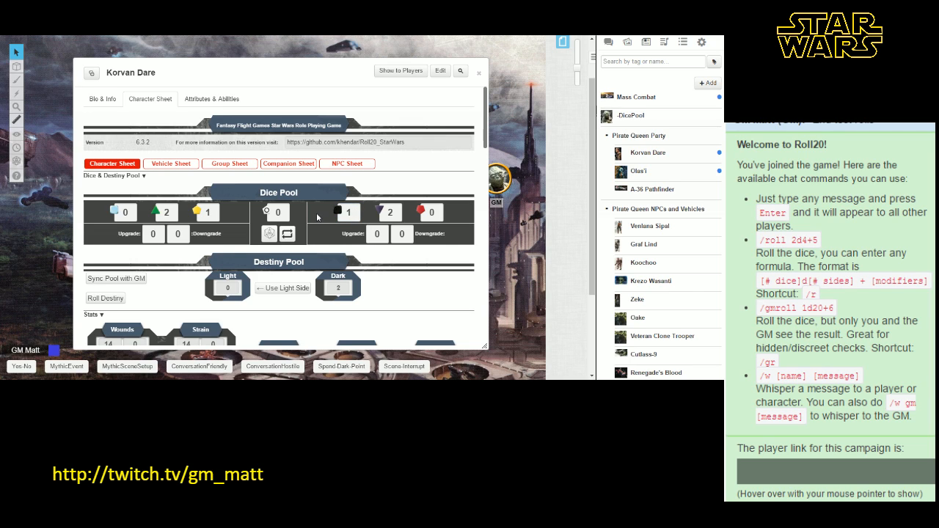
pyautogui.moveTo(267, 234)
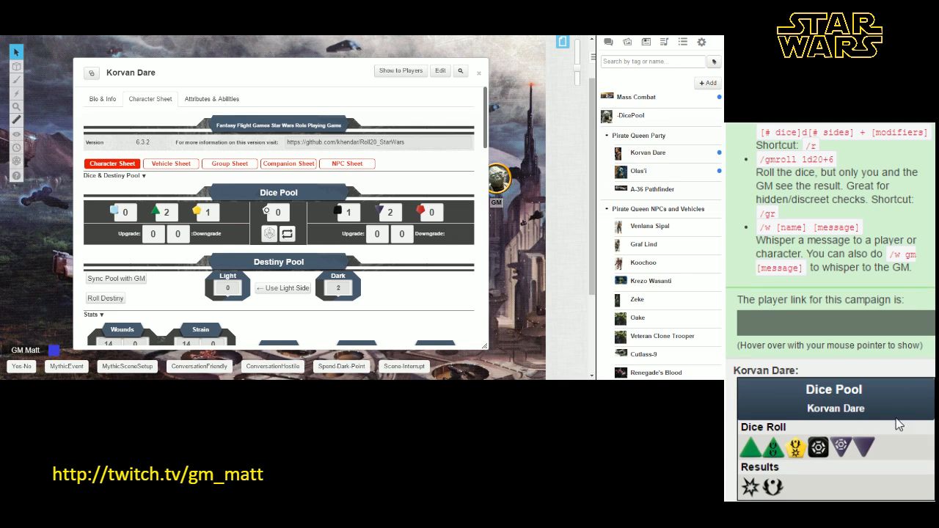
pyautogui.moveTo(751, 496)
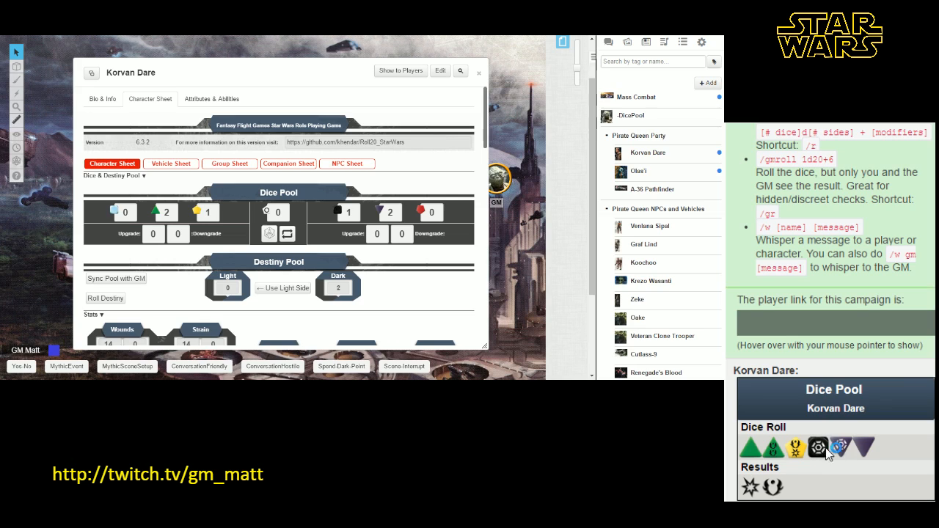
pyautogui.moveTo(819, 448)
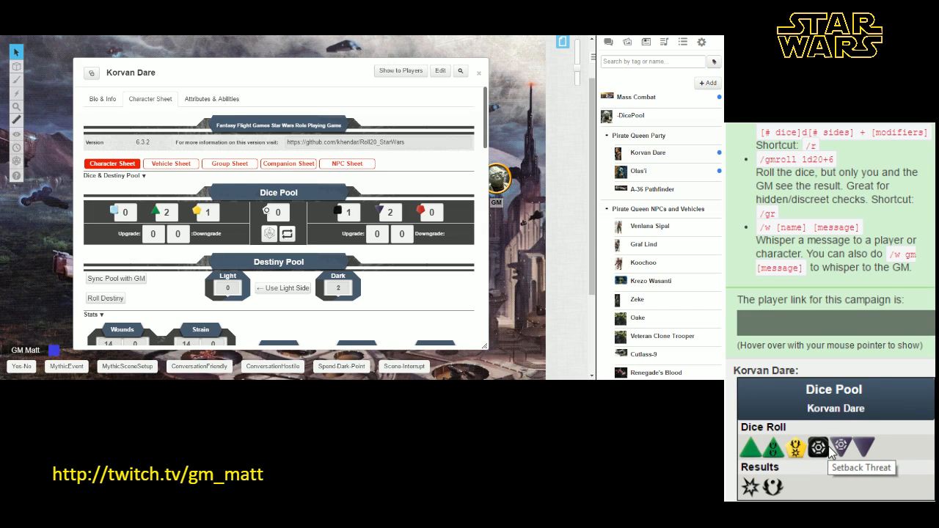
pyautogui.moveTo(773, 454)
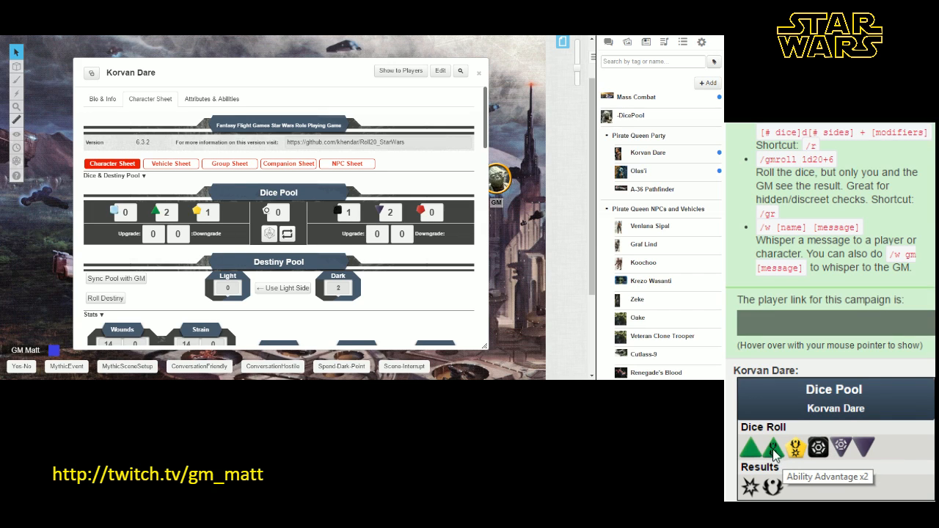
pyautogui.moveTo(774, 493)
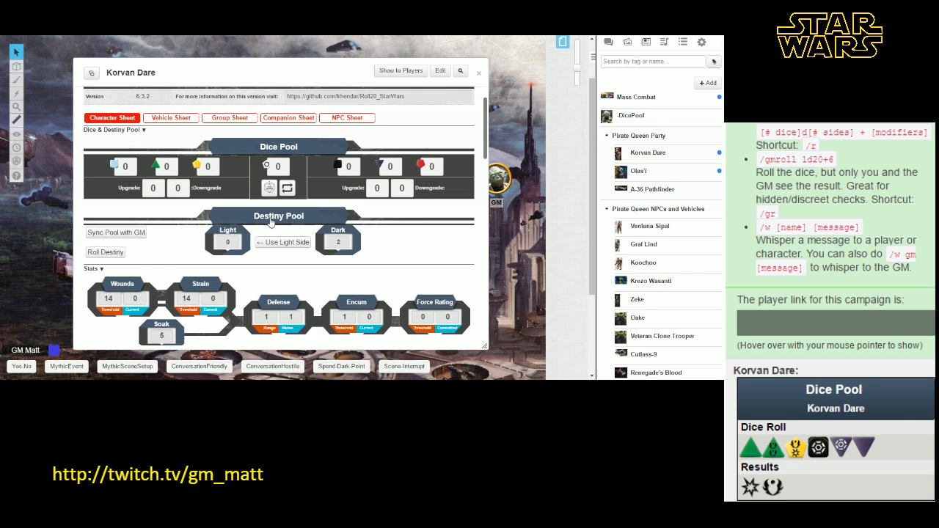
pyautogui.moveTo(288, 241)
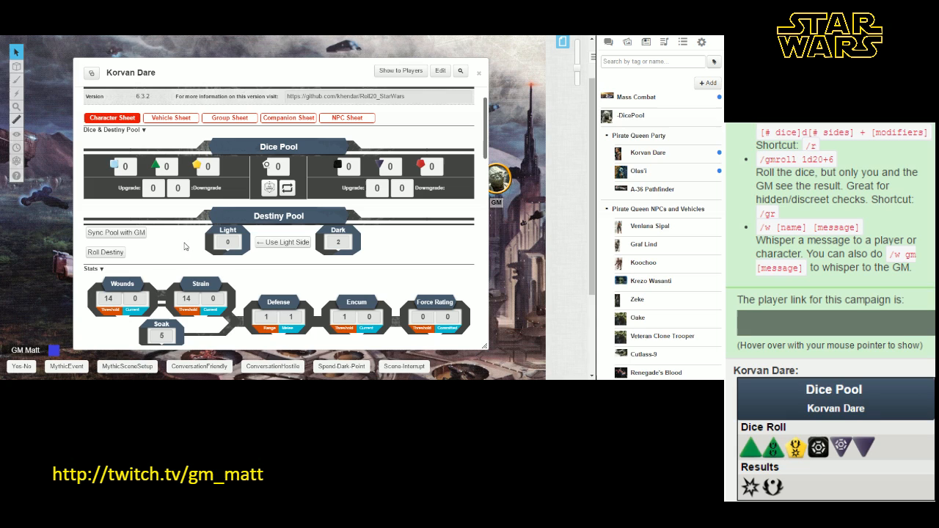
pyautogui.moveTo(229, 249)
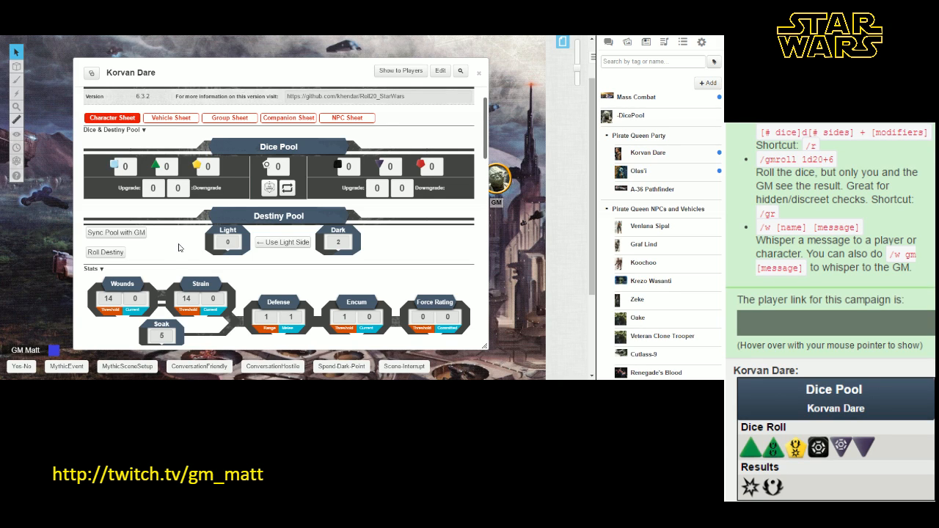
pyautogui.moveTo(293, 244)
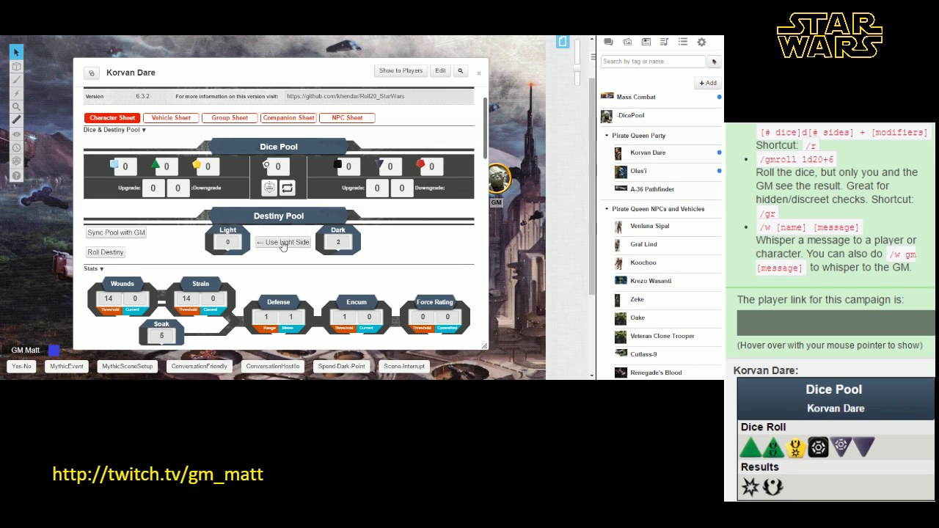
# - Spend two Light Side destiny points from Korvan Dare's Destiny Pool, each flip announced in chat
pyautogui.click(282, 242)
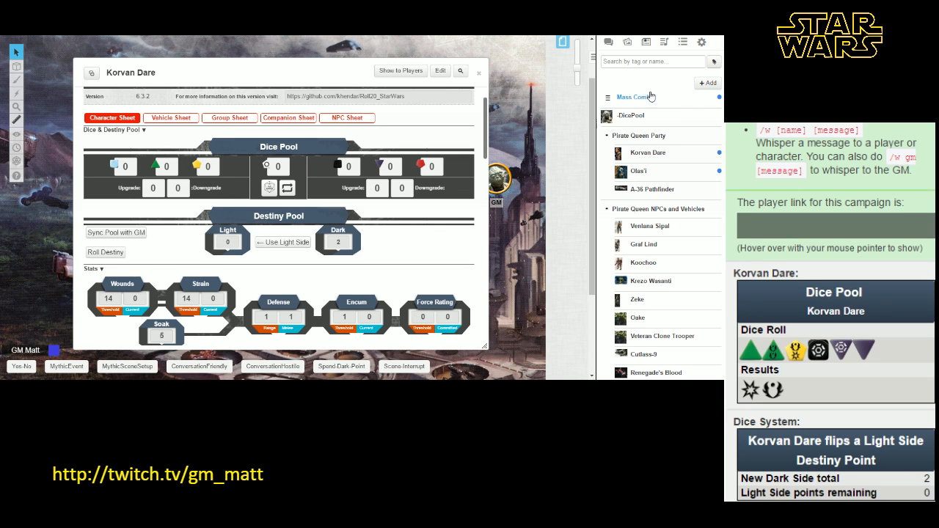
pyautogui.click(631, 115)
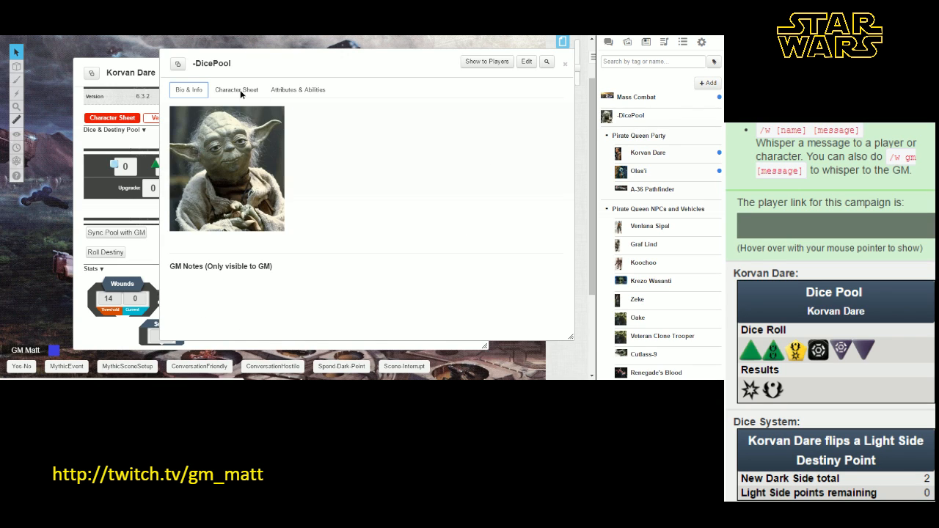
pyautogui.click(236, 89)
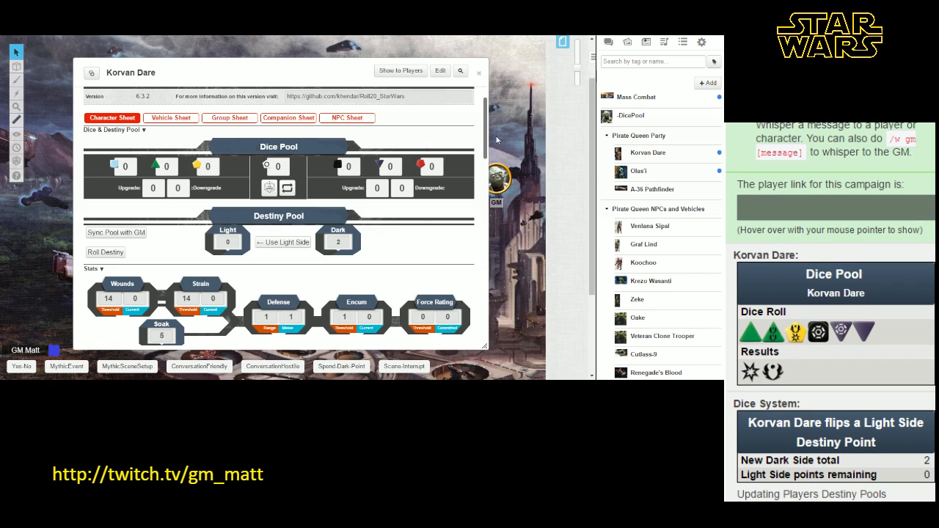
pyautogui.moveTo(114, 240)
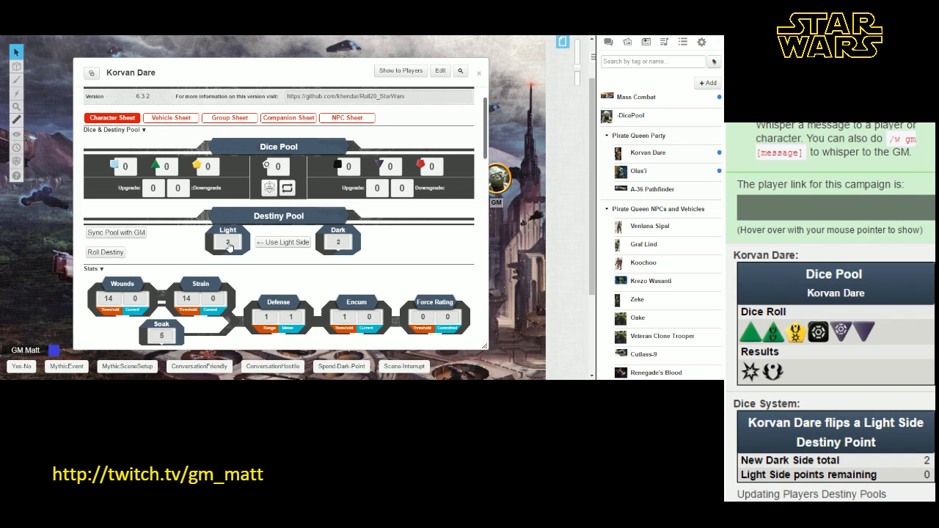
pyautogui.click(281, 243)
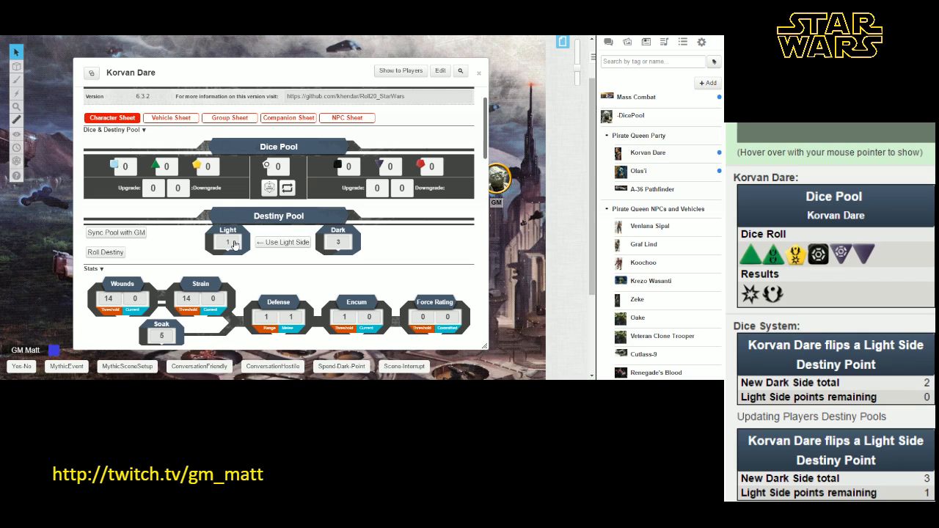
pyautogui.moveTo(149, 250)
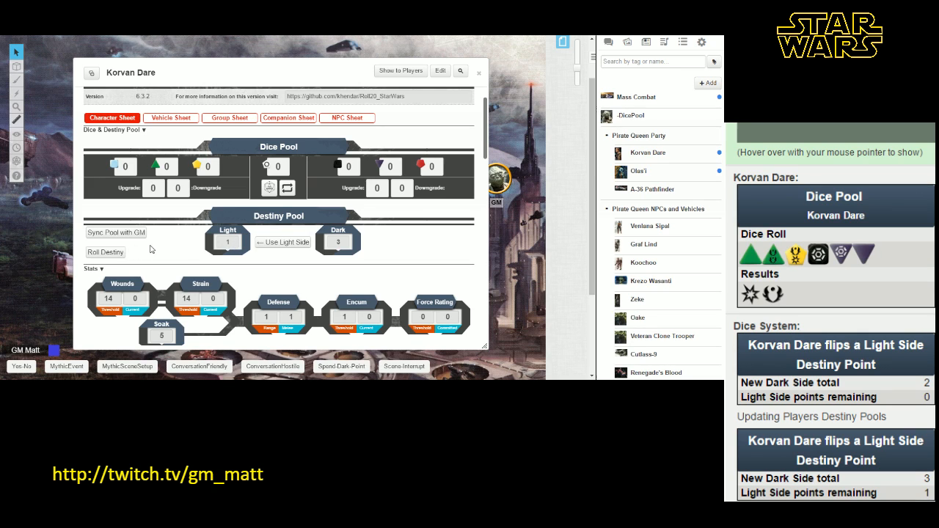
pyautogui.moveTo(111, 252)
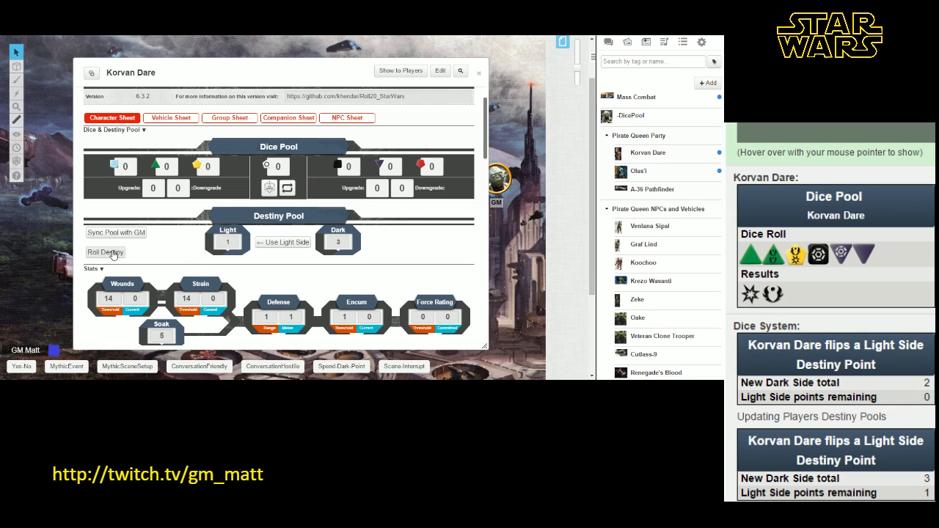
pyautogui.moveTo(108, 256)
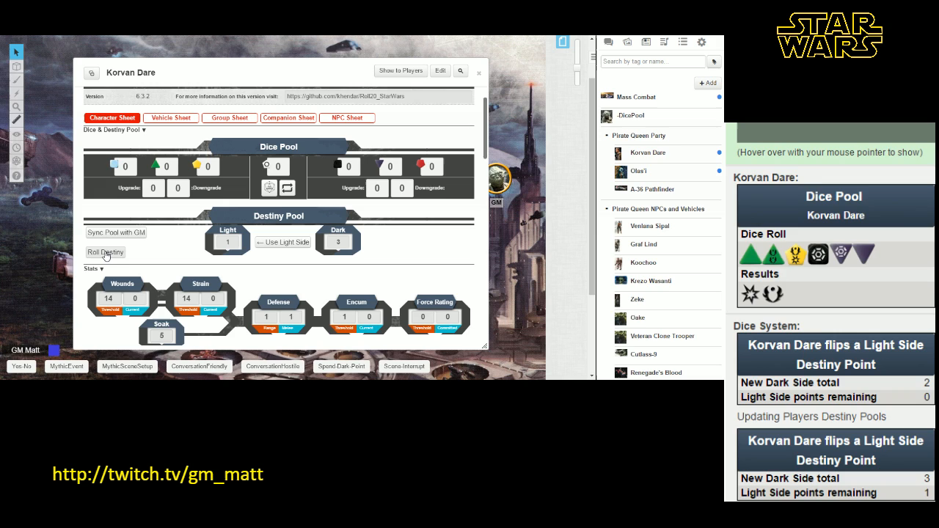
# - Roll a Destiny Point for Korvan Dare so the force die result posts to chat
pyautogui.click(105, 253)
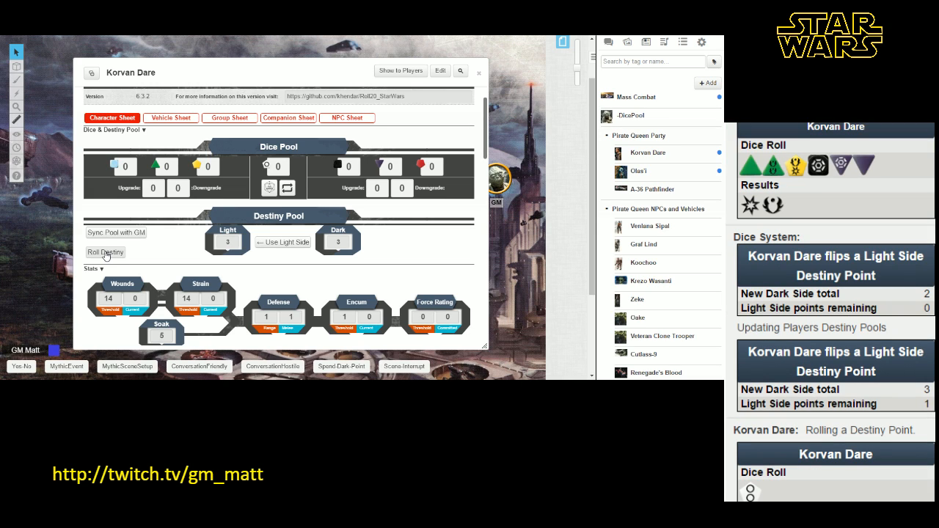
pyautogui.moveTo(223, 246)
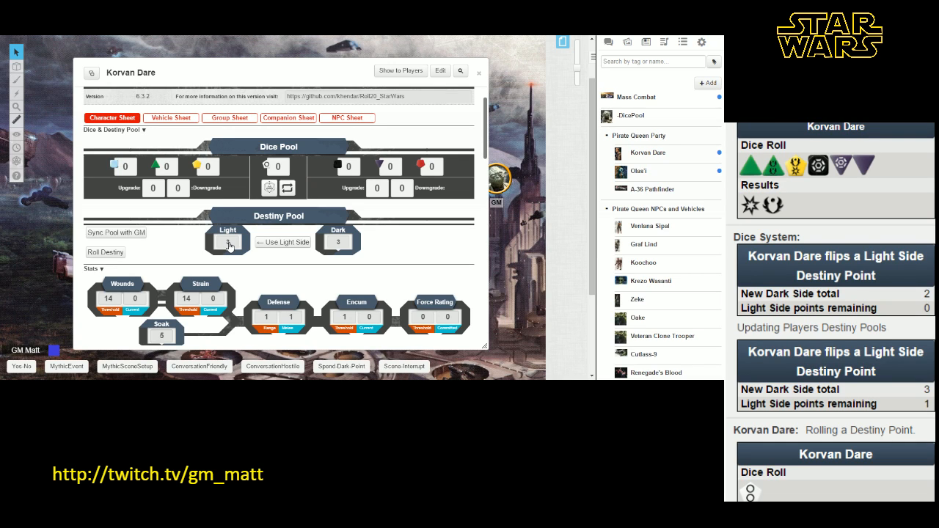
pyautogui.click(228, 241)
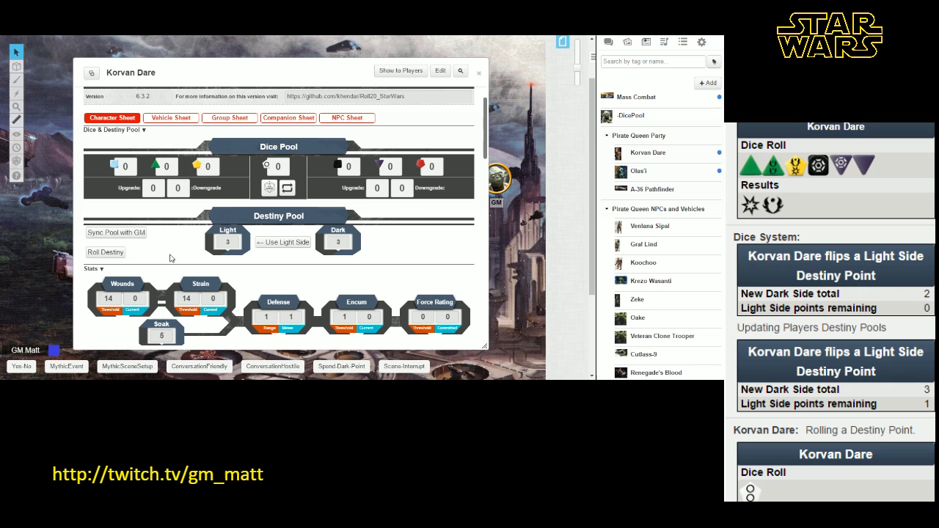
pyautogui.scroll(-3)
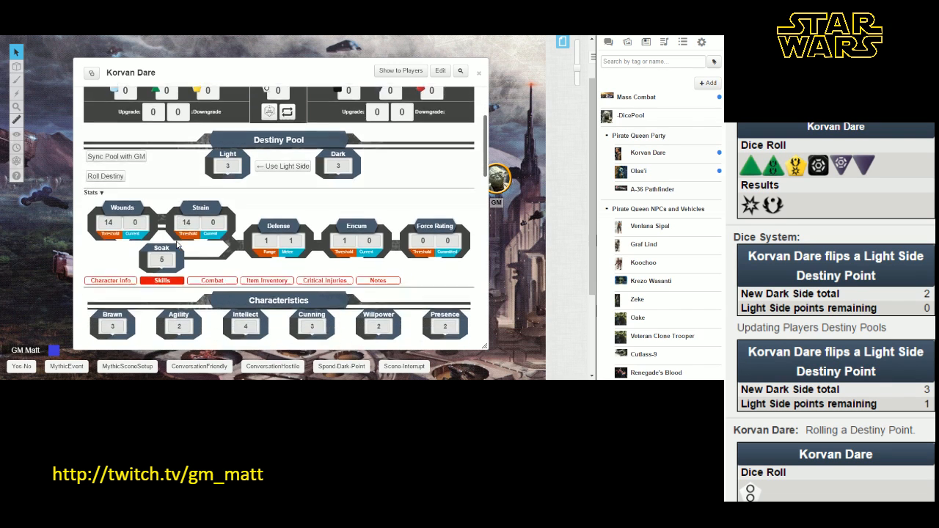
pyautogui.scroll(-3)
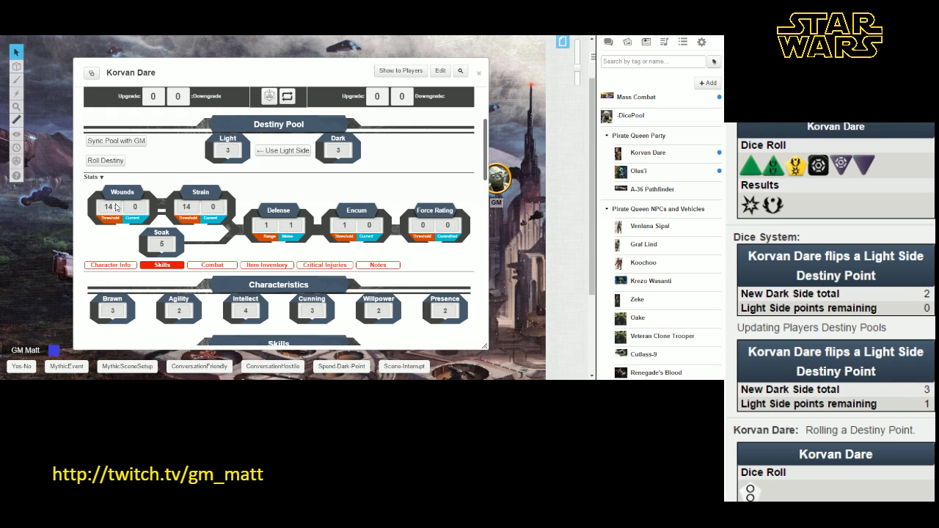
pyautogui.moveTo(140, 208)
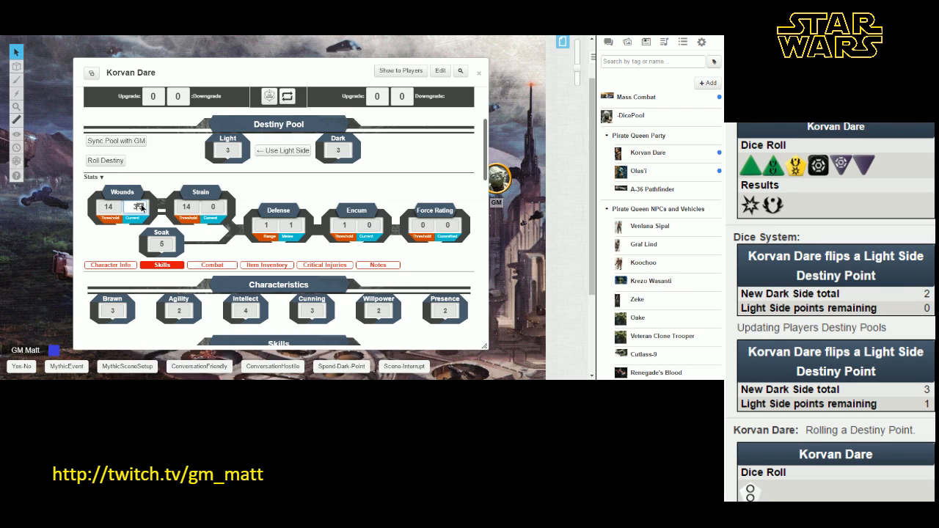
pyautogui.click(135, 206)
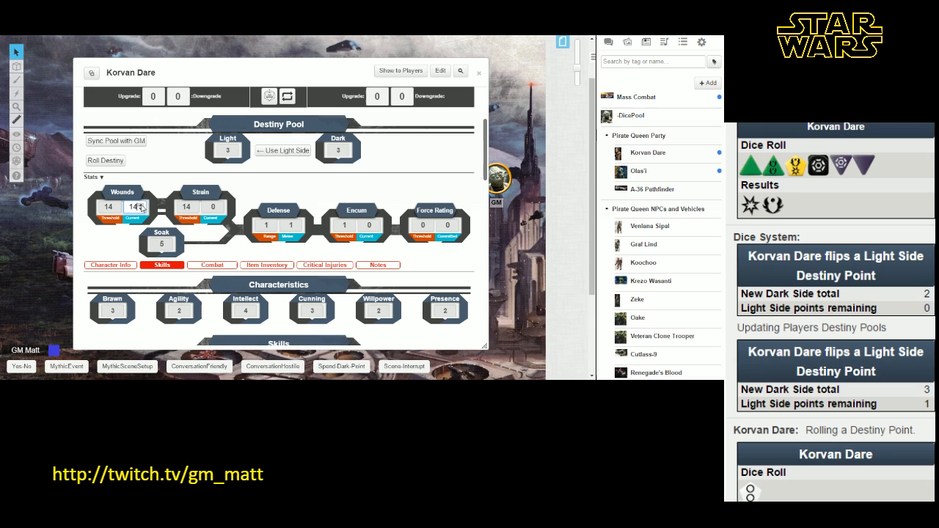
pyautogui.moveTo(140, 209)
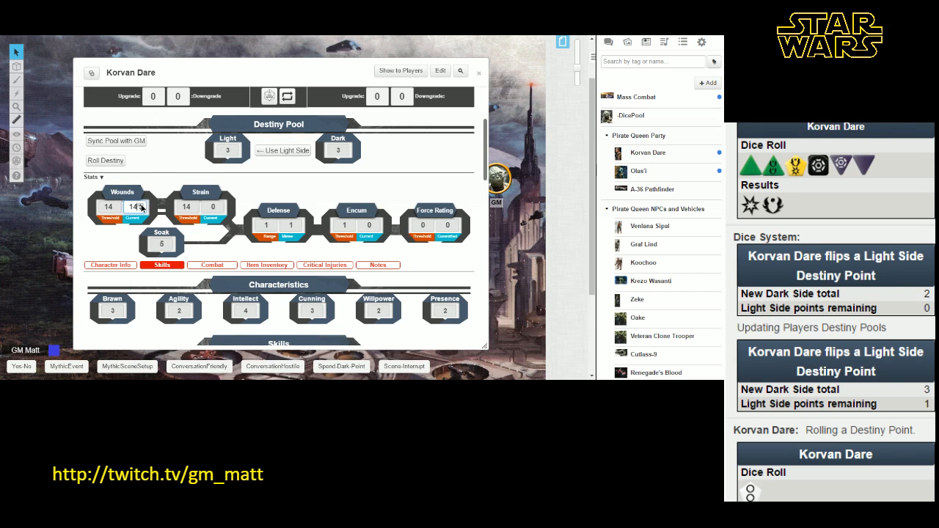
pyautogui.click(134, 205)
pyautogui.write('0')
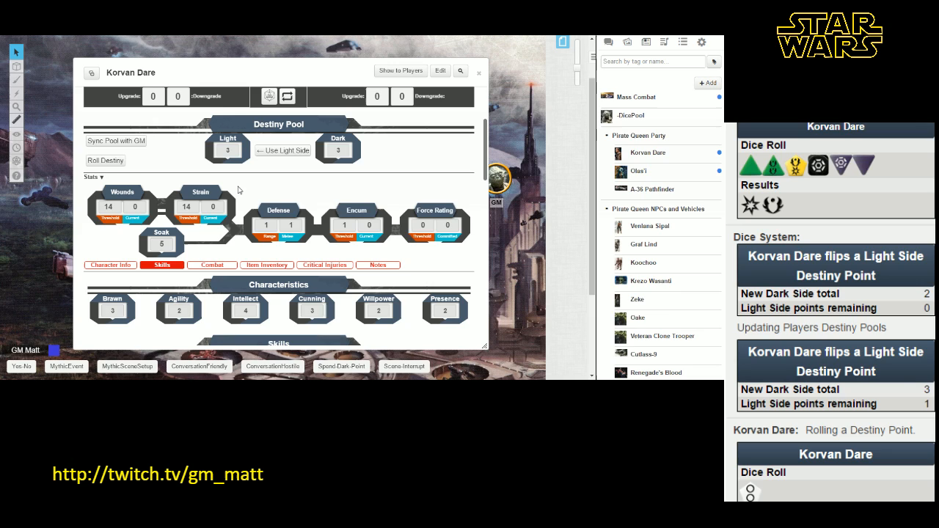
pyautogui.moveTo(236, 186)
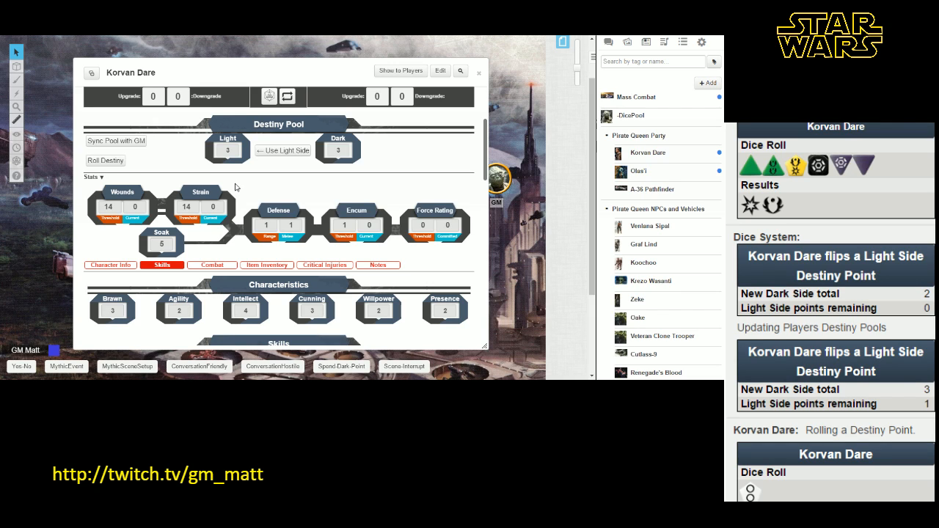
pyautogui.moveTo(176, 246)
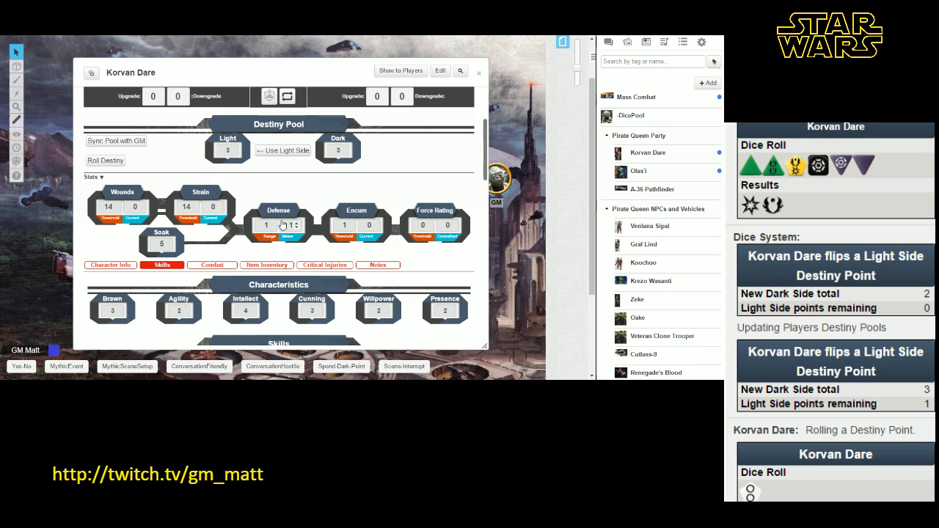
pyautogui.scroll(-3)
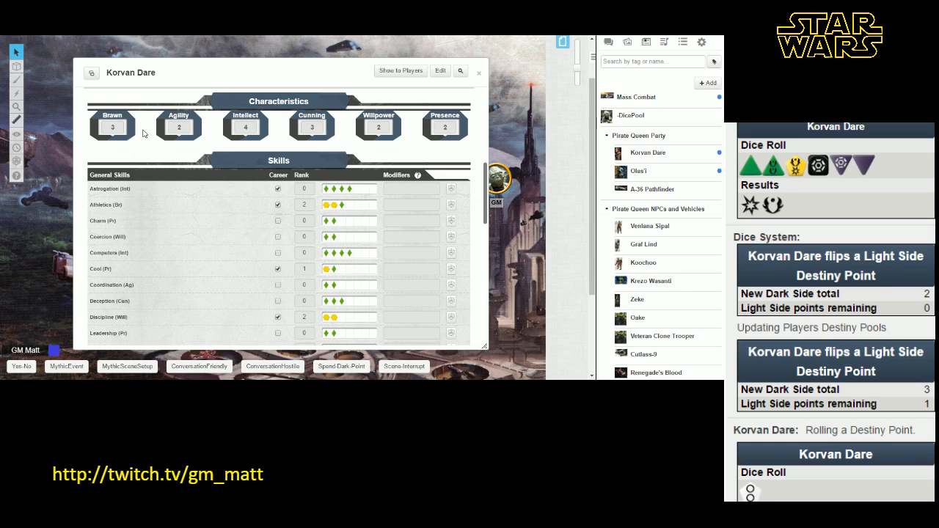
pyautogui.moveTo(389, 126)
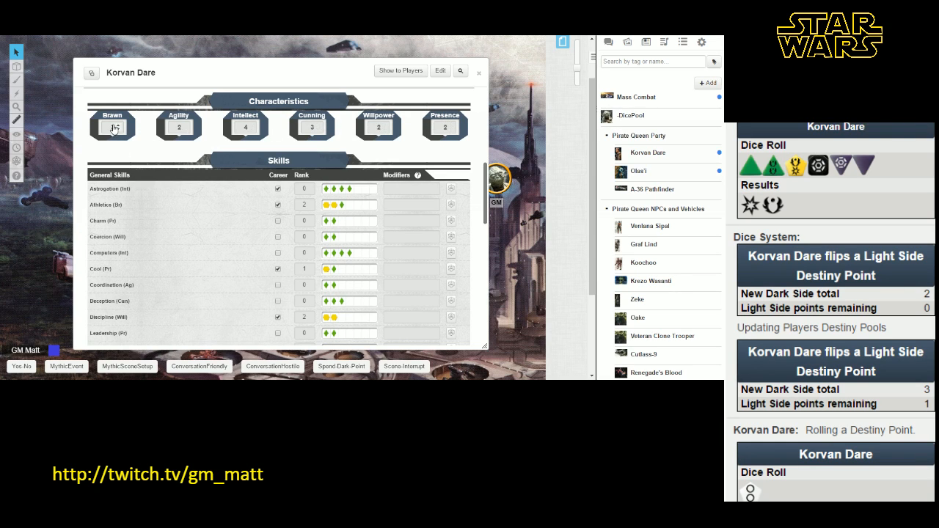
# - Roll Korvan Dare's Athletics skill check to chat with its spending suggestions
pyautogui.click(112, 126)
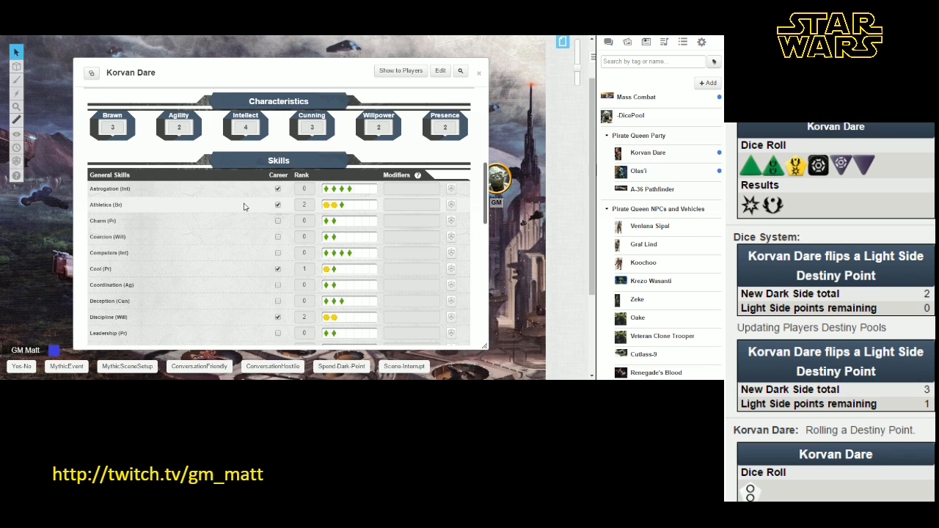
pyautogui.scroll(-3)
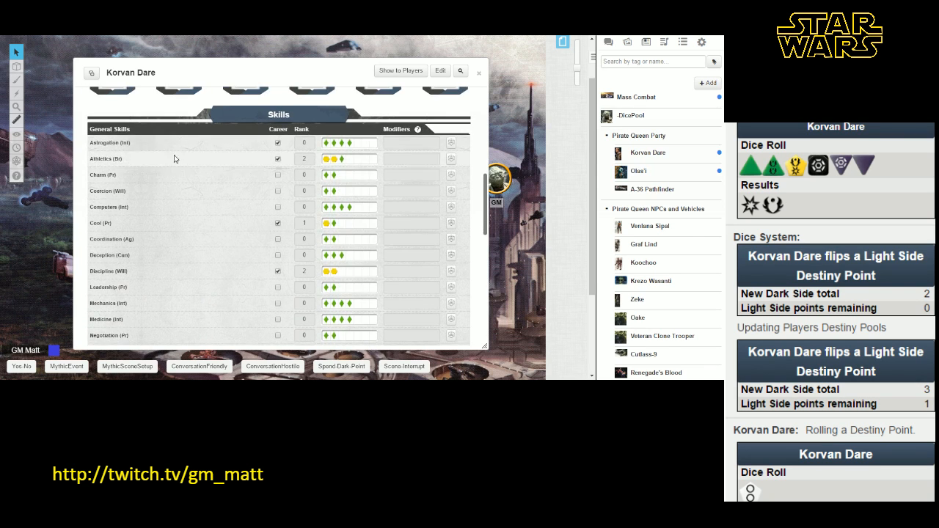
pyautogui.scroll(-3)
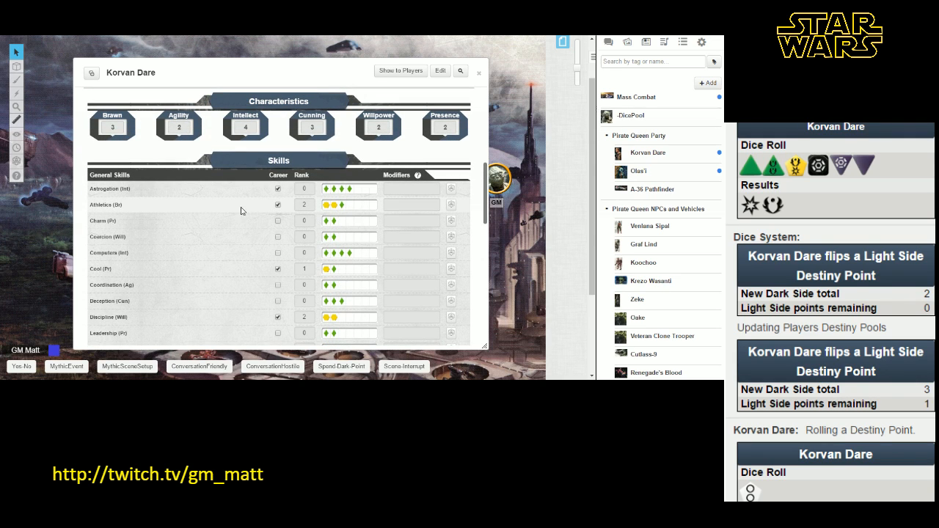
pyautogui.moveTo(229, 210)
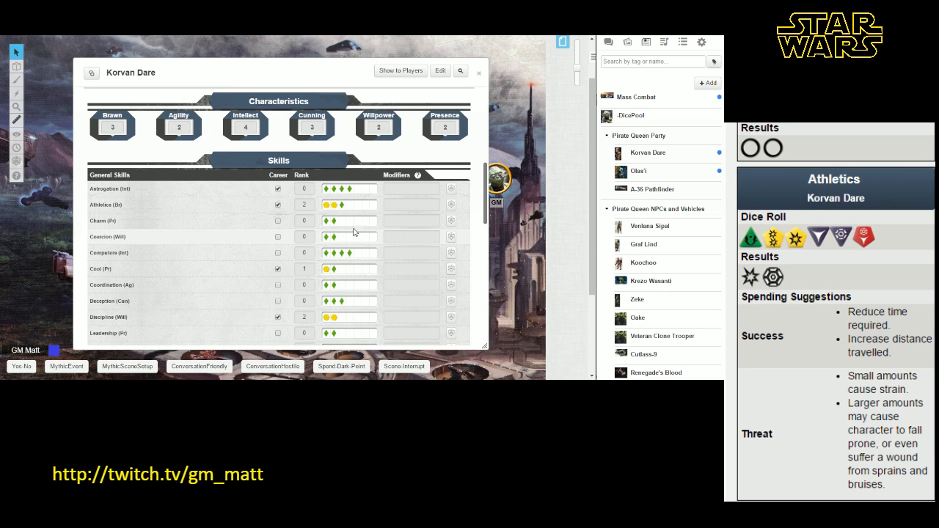
pyautogui.moveTo(6, 282)
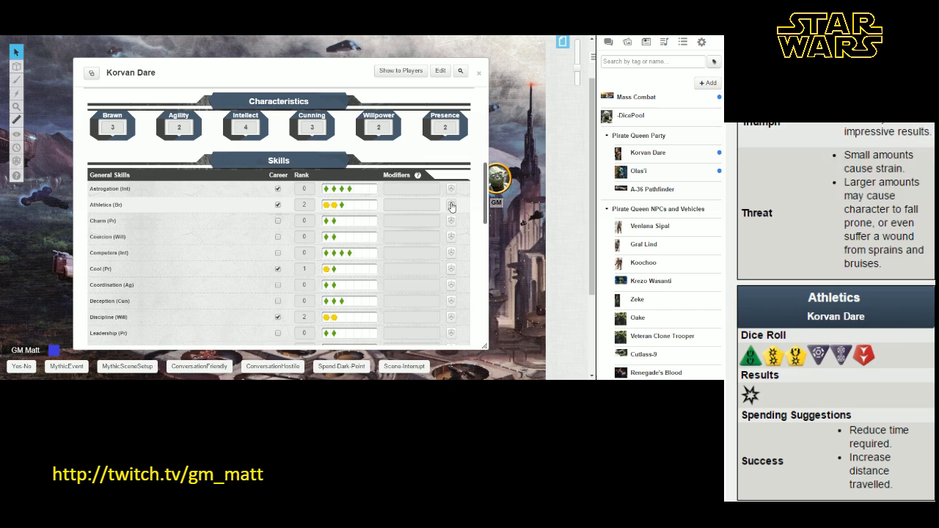
pyautogui.click(452, 206)
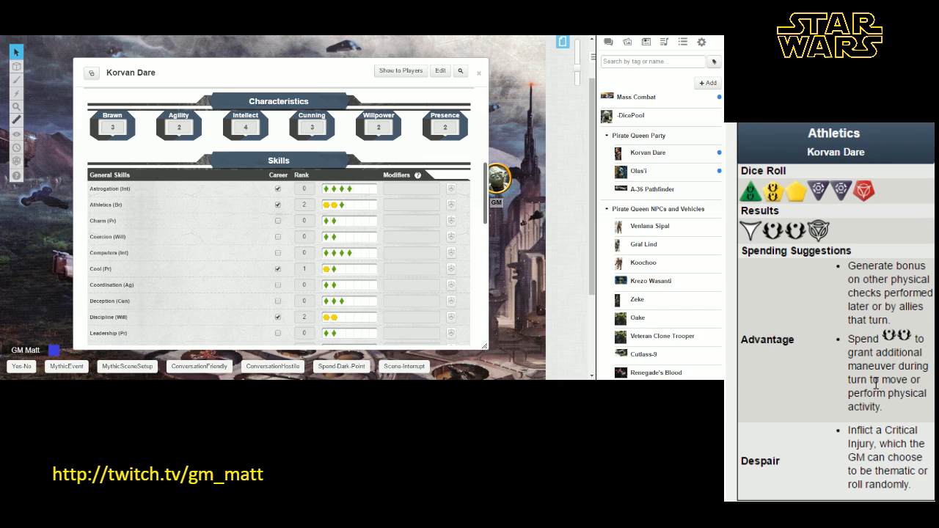
pyautogui.moveTo(769, 233)
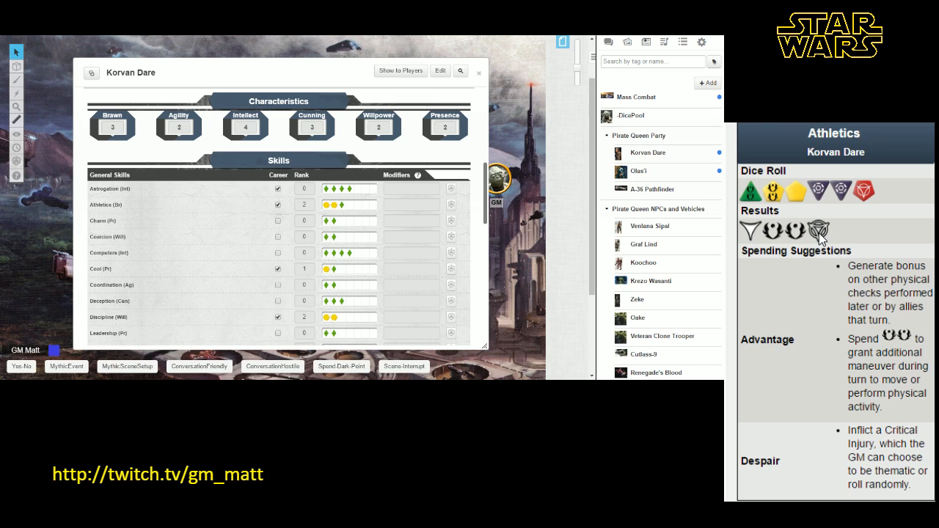
pyautogui.moveTo(819, 233)
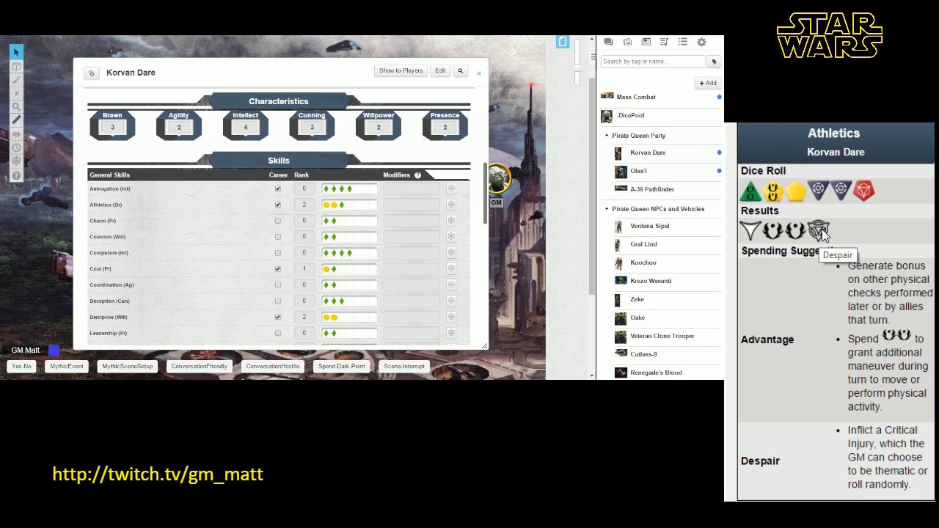
pyautogui.moveTo(862, 238)
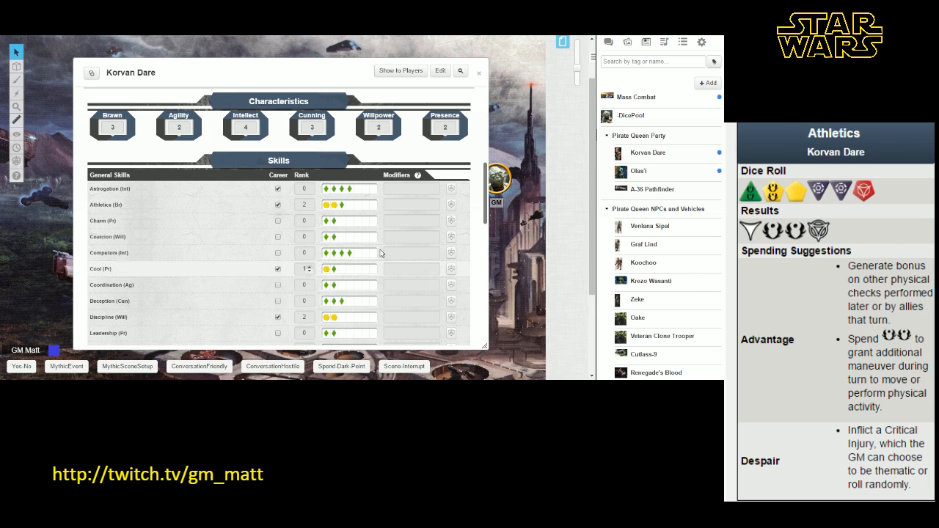
# - Roll Korvan Dare's Perception skill check to chat, then scroll through the rest of the sheet
pyautogui.scroll(-3)
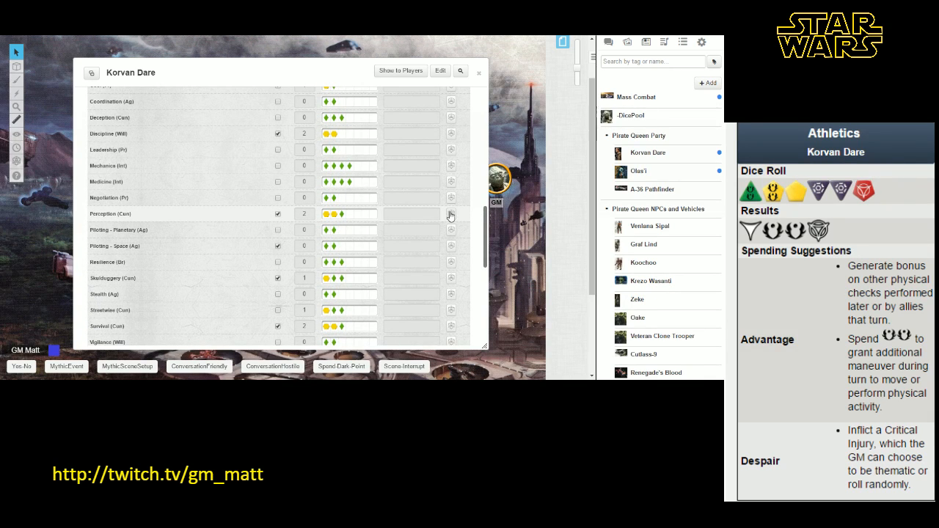
pyautogui.click(452, 214)
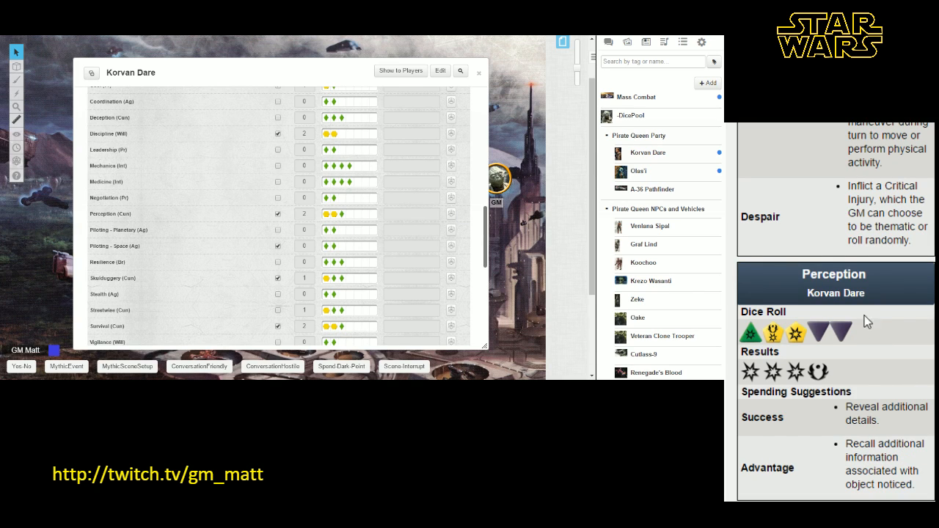
pyautogui.moveTo(781, 386)
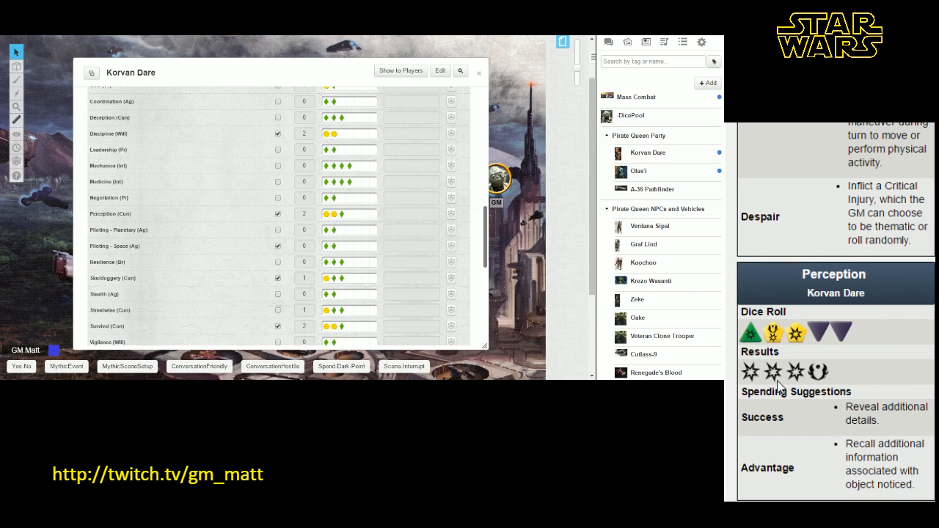
pyautogui.scroll(-3)
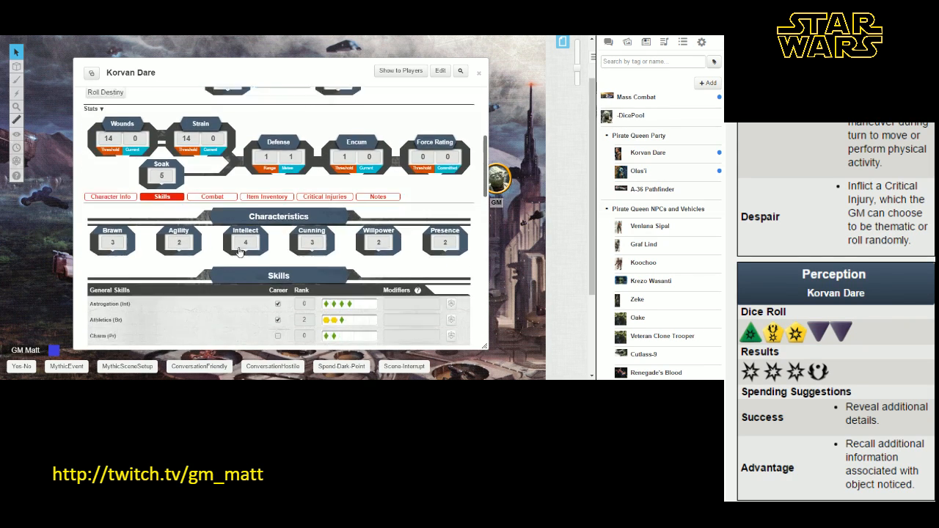
pyautogui.scroll(-3)
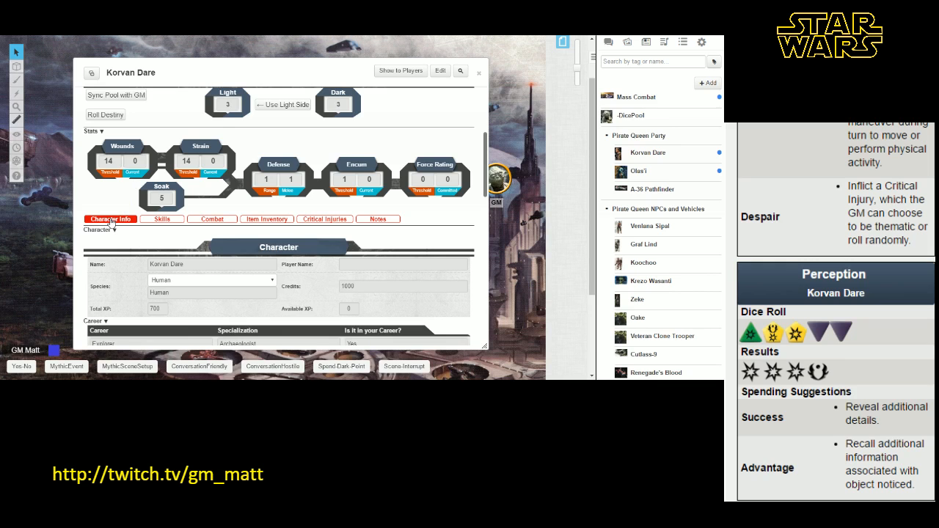
pyautogui.scroll(-3)
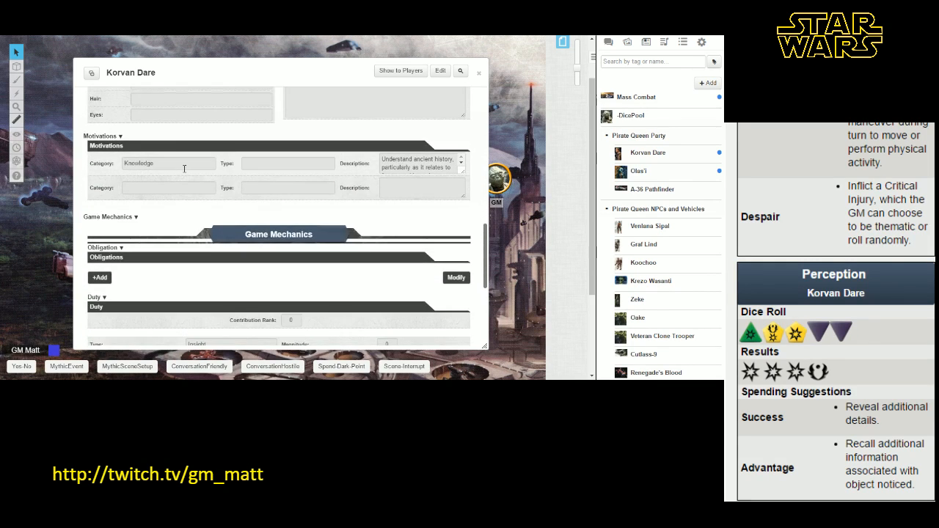
# - Show the sheet's Combat section with Korvan Dare's initiative and weapons
pyautogui.click(162, 126)
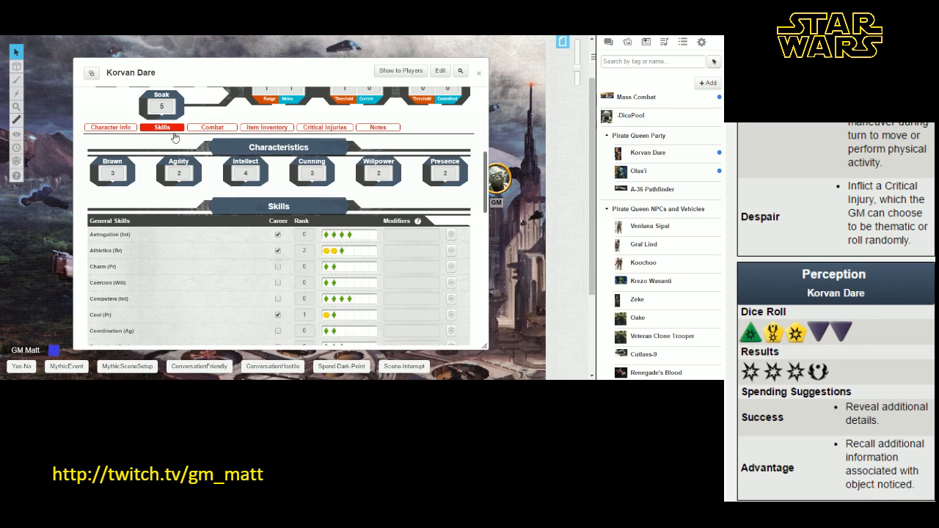
pyautogui.scroll(-3)
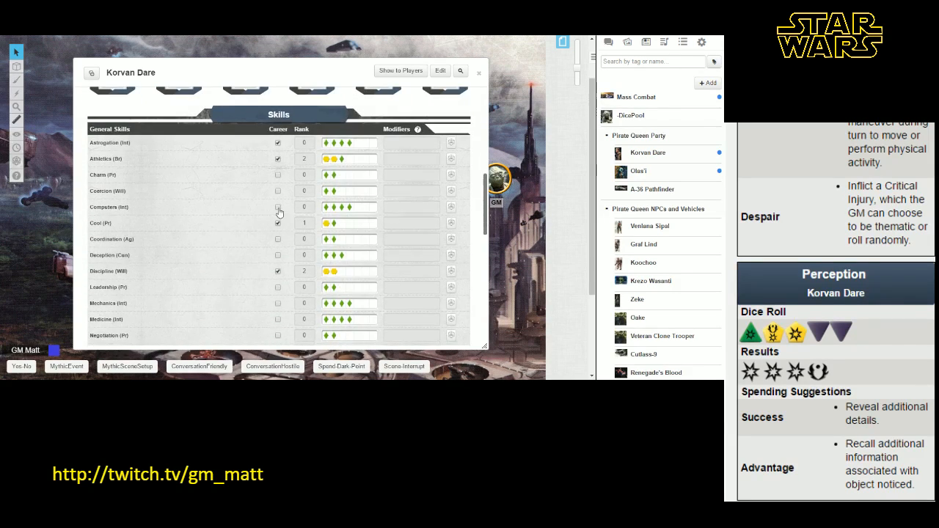
pyautogui.click(211, 173)
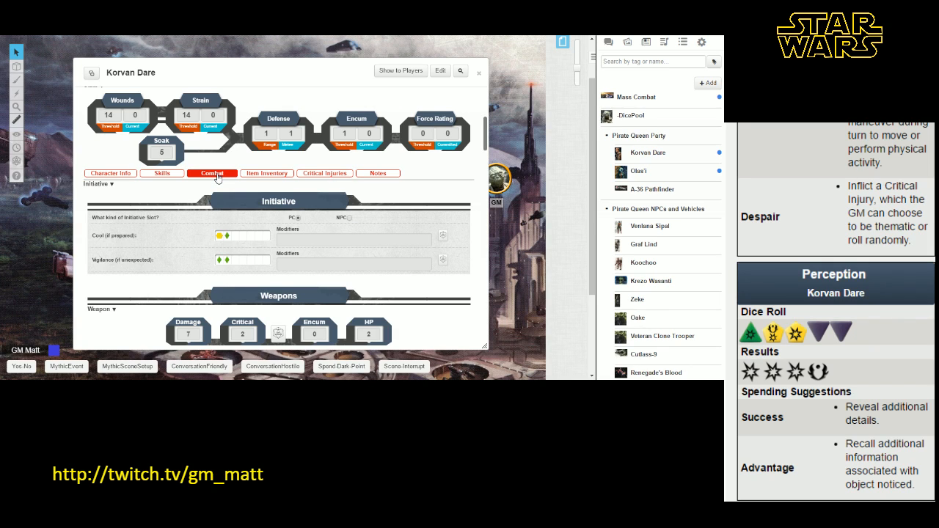
pyautogui.moveTo(205, 213)
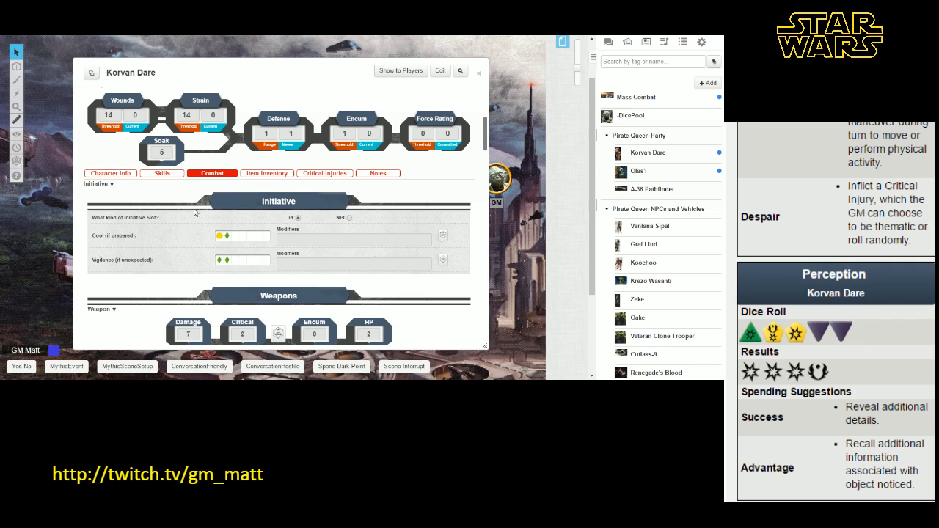
pyautogui.moveTo(171, 212)
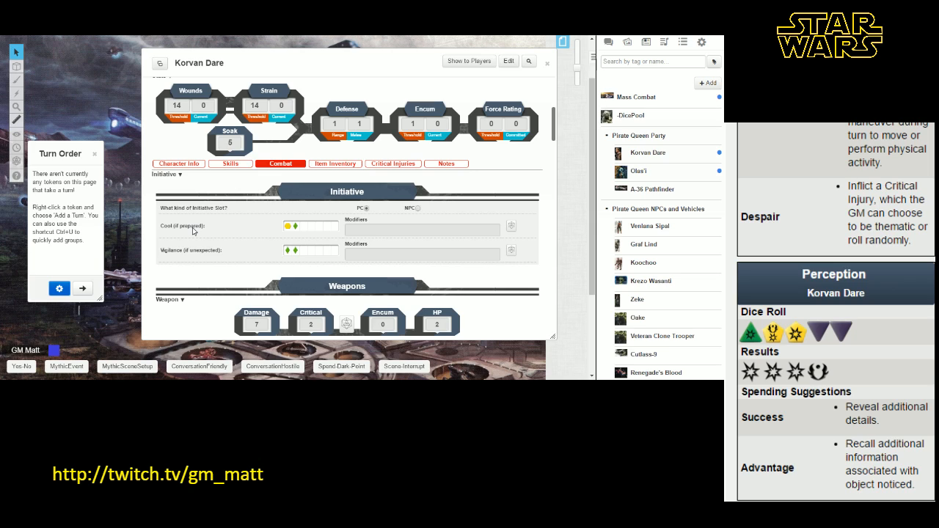
pyautogui.moveTo(202, 253)
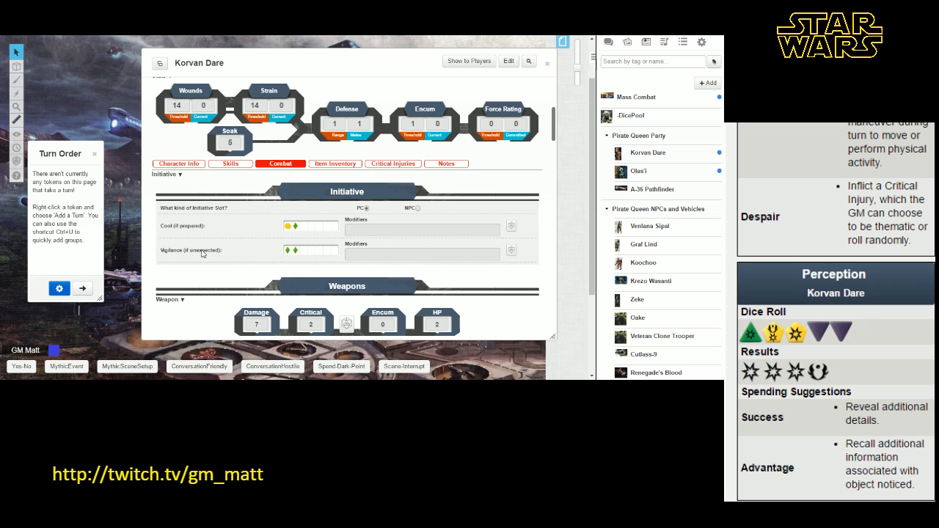
pyautogui.moveTo(235, 249)
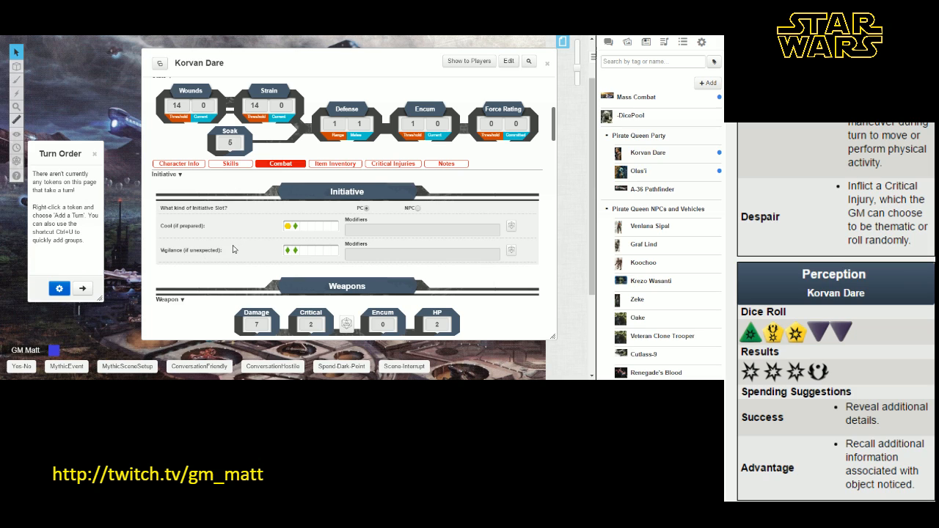
pyautogui.moveTo(338, 191)
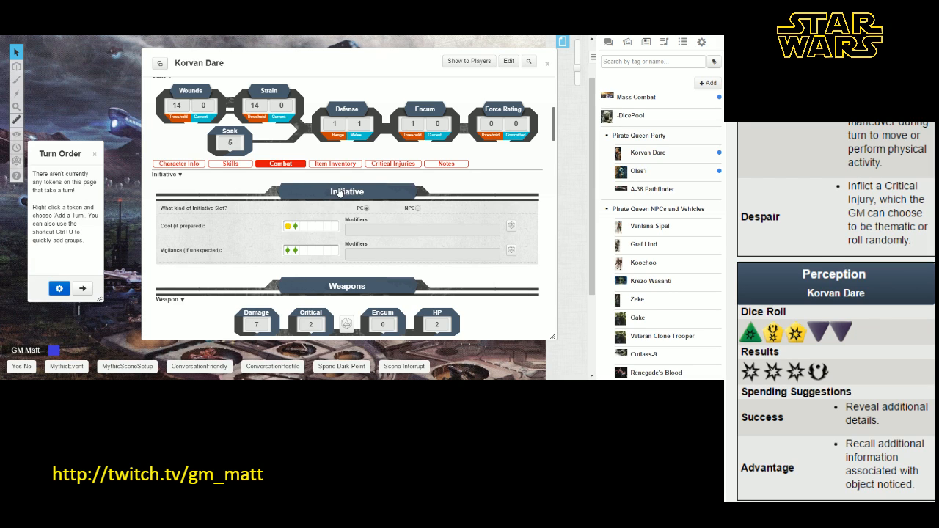
pyautogui.moveTo(550, 263)
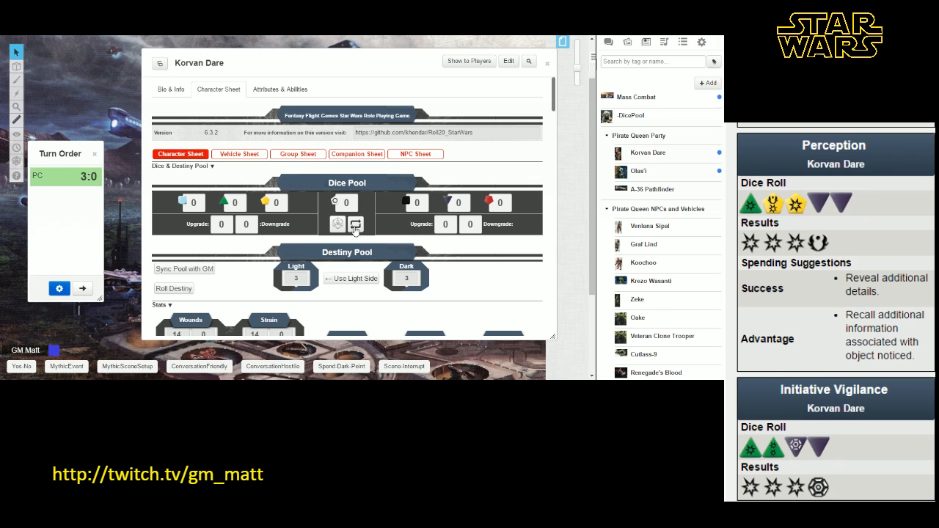
pyautogui.moveTo(357, 224)
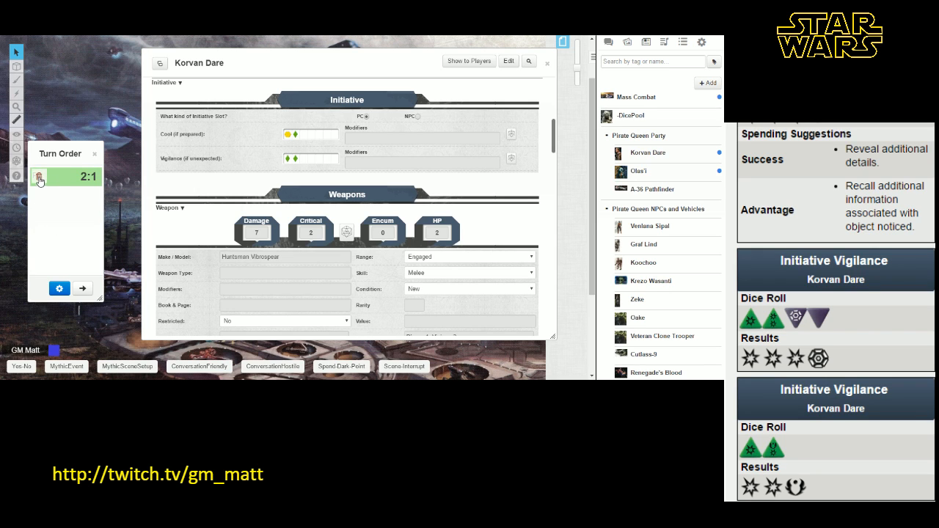
# - Roll a Huntsman Vibrospear attack to chat showing damage, critical, range and qualities
pyautogui.scroll(-3)
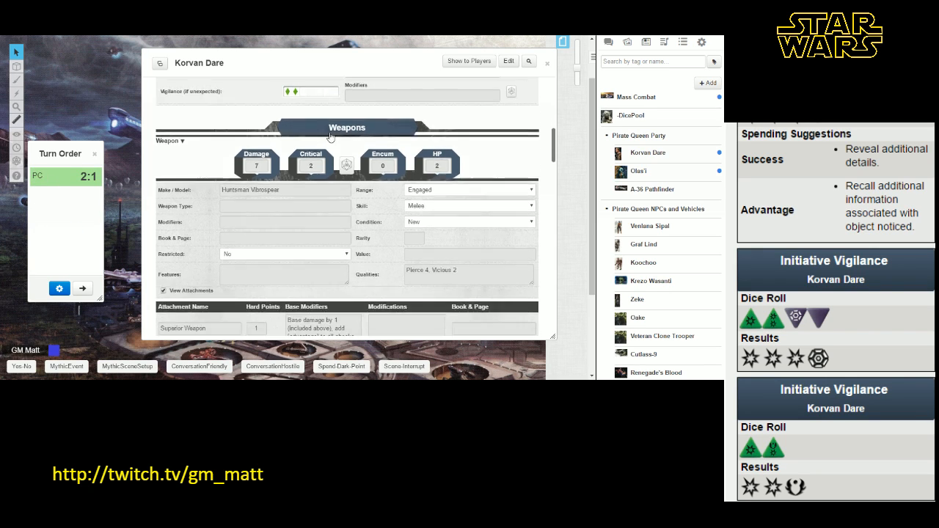
pyautogui.scroll(-3)
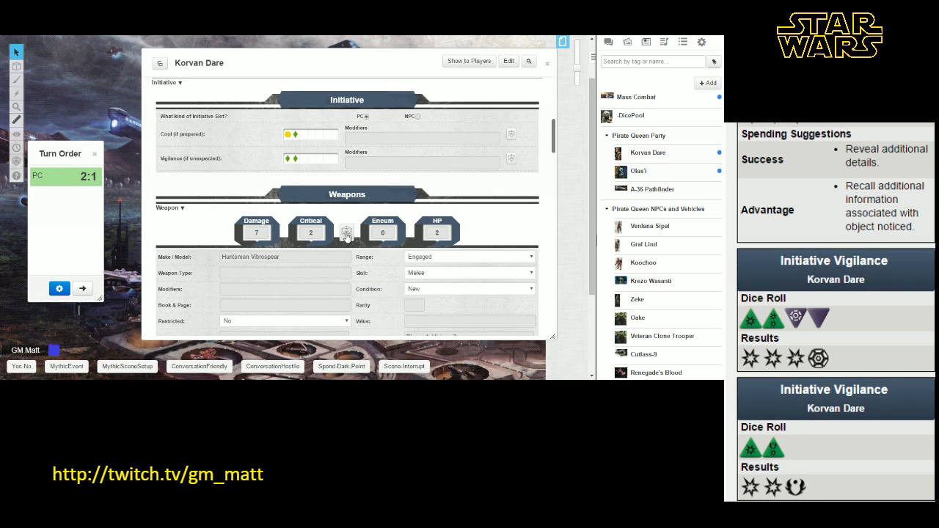
pyautogui.click(346, 232)
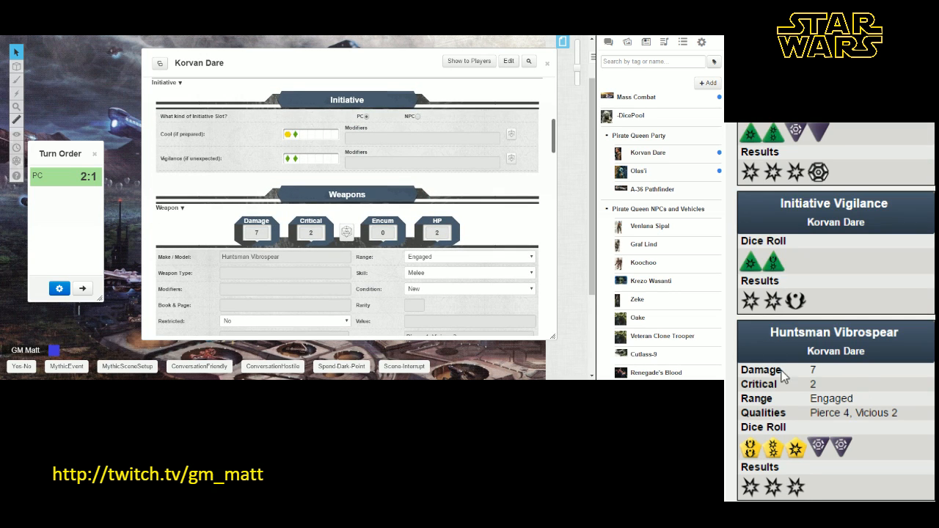
pyautogui.moveTo(786, 412)
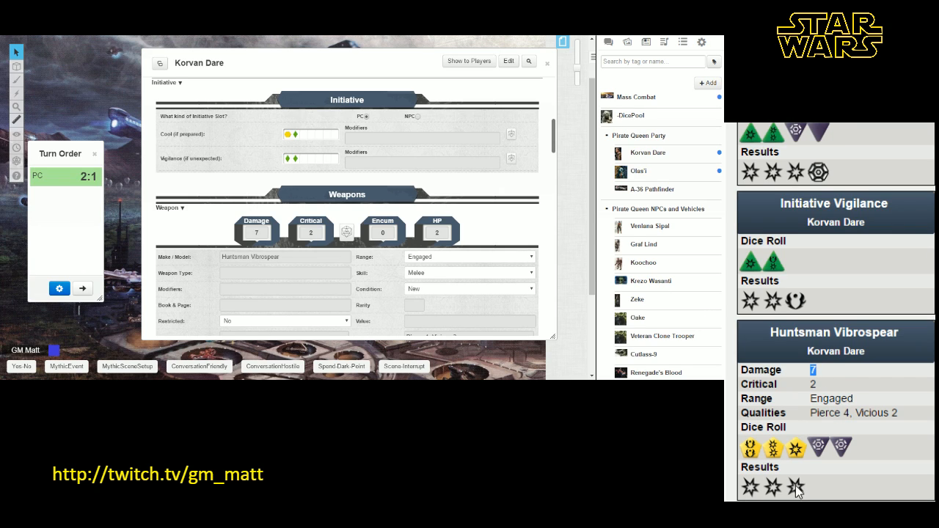
pyautogui.moveTo(833, 496)
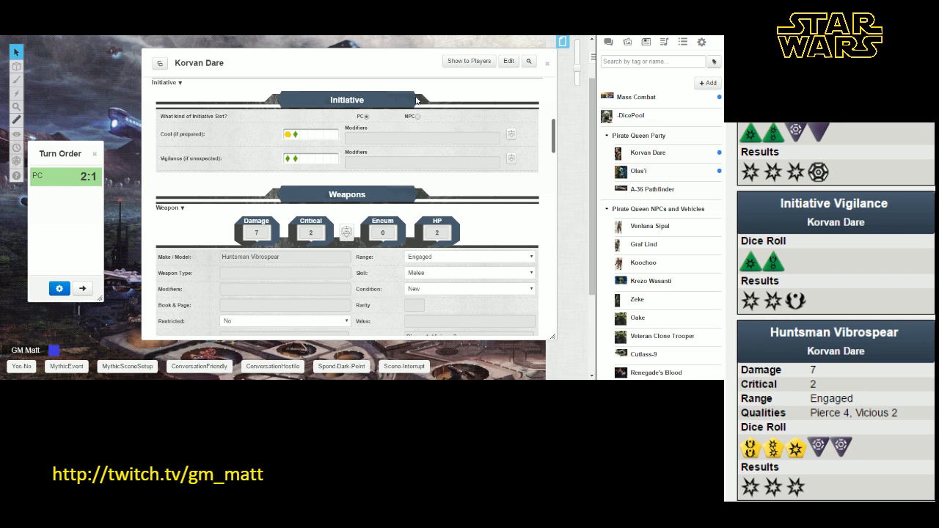
# - Scroll through Korvan Dare's talents, then close the sheet to reveal the city map with tokens
pyautogui.scroll(-3)
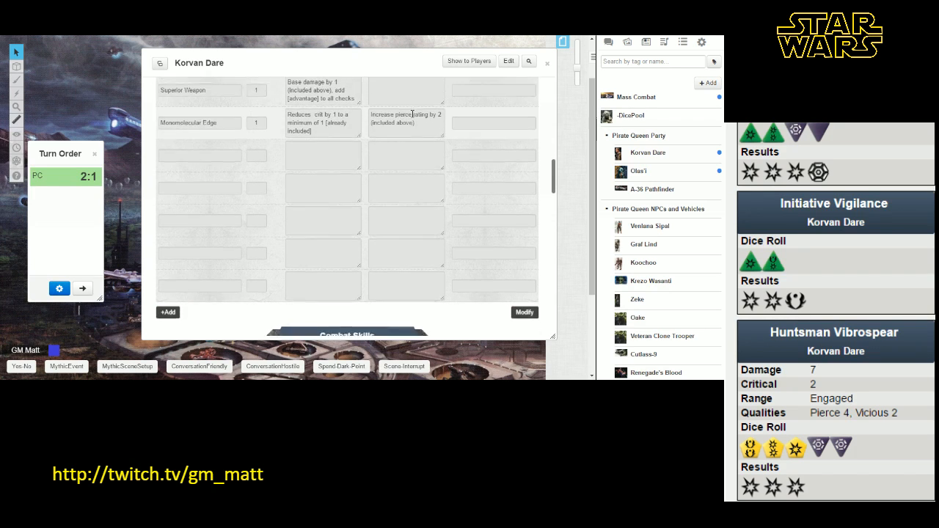
pyautogui.scroll(-3)
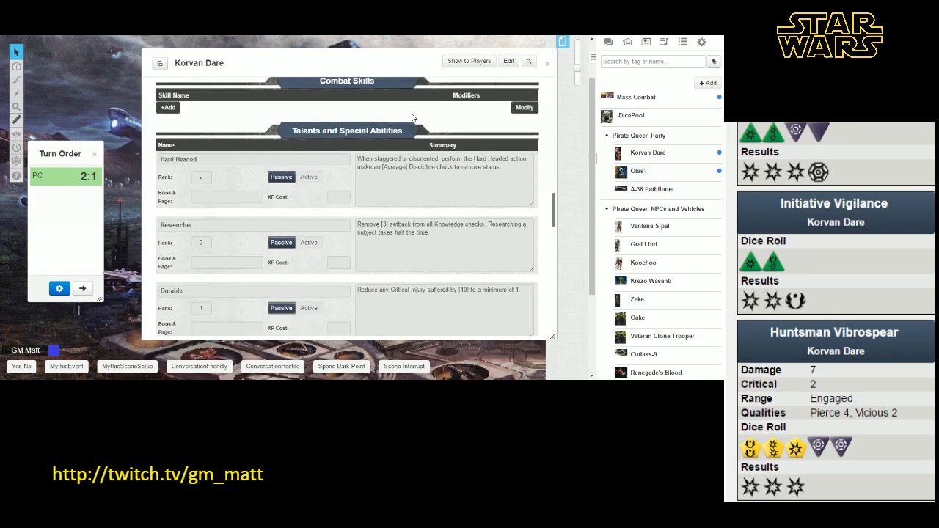
pyautogui.scroll(-3)
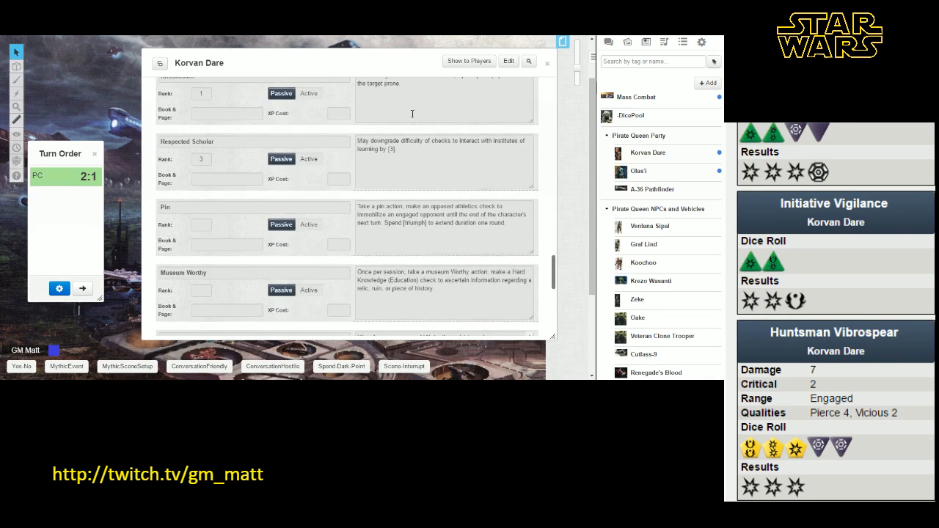
pyautogui.scroll(-3)
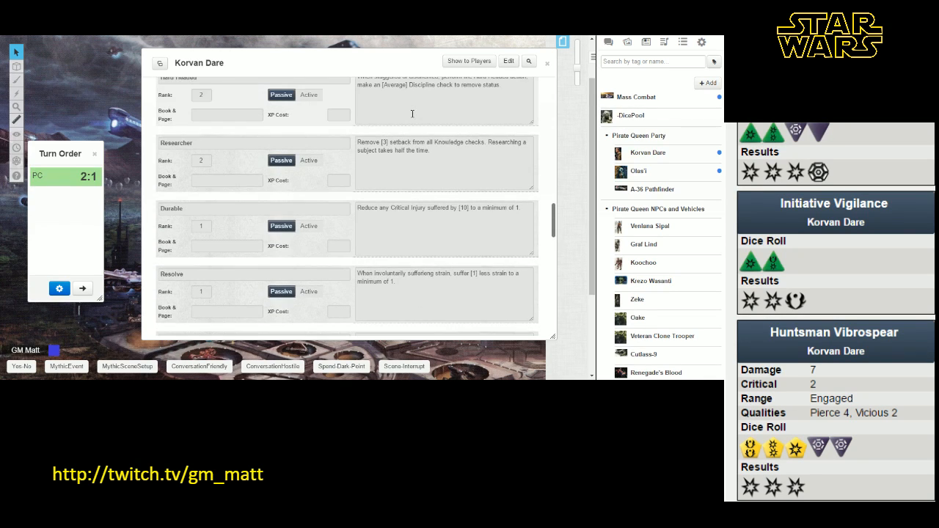
pyautogui.scroll(-3)
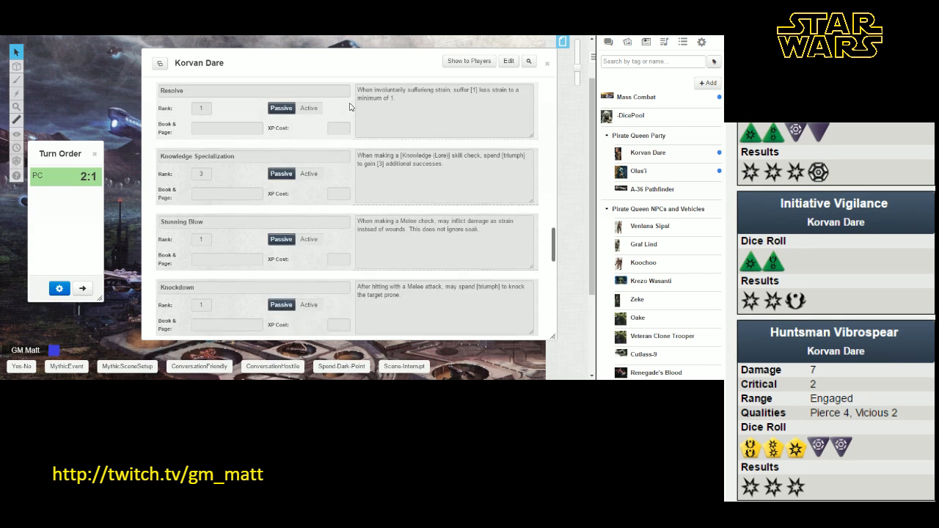
pyautogui.scroll(-3)
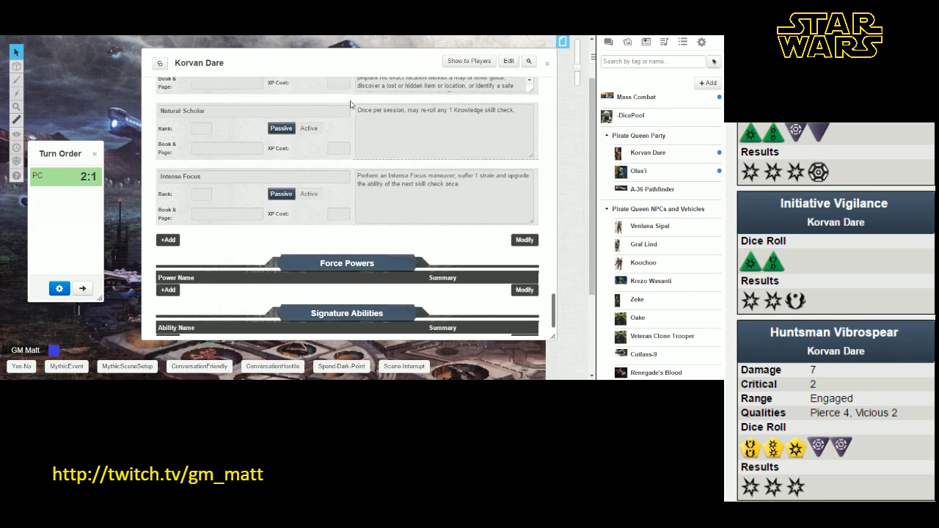
pyautogui.scroll(-3)
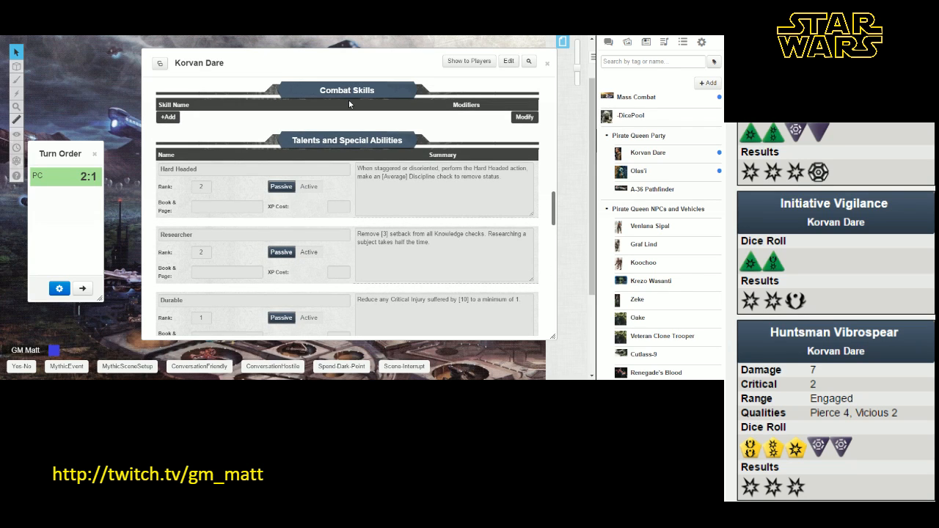
pyautogui.moveTo(302, 135)
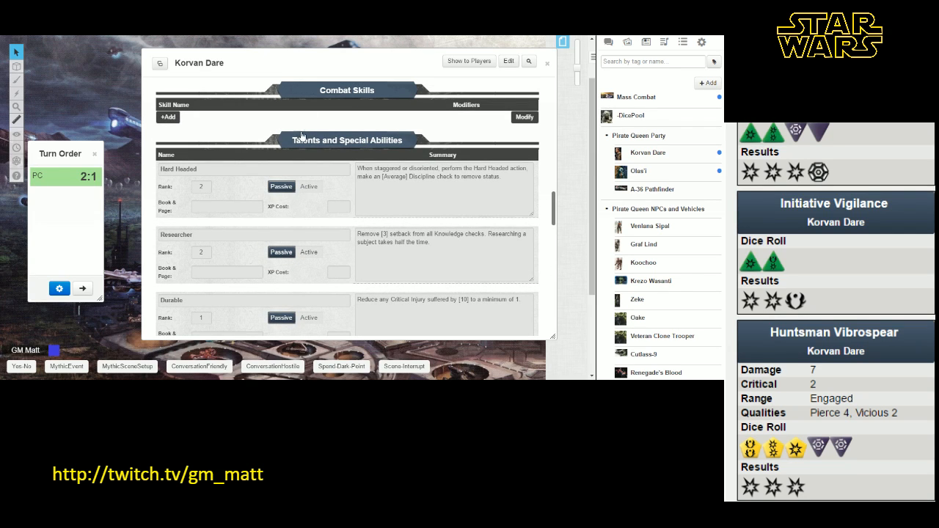
pyautogui.moveTo(293, 126)
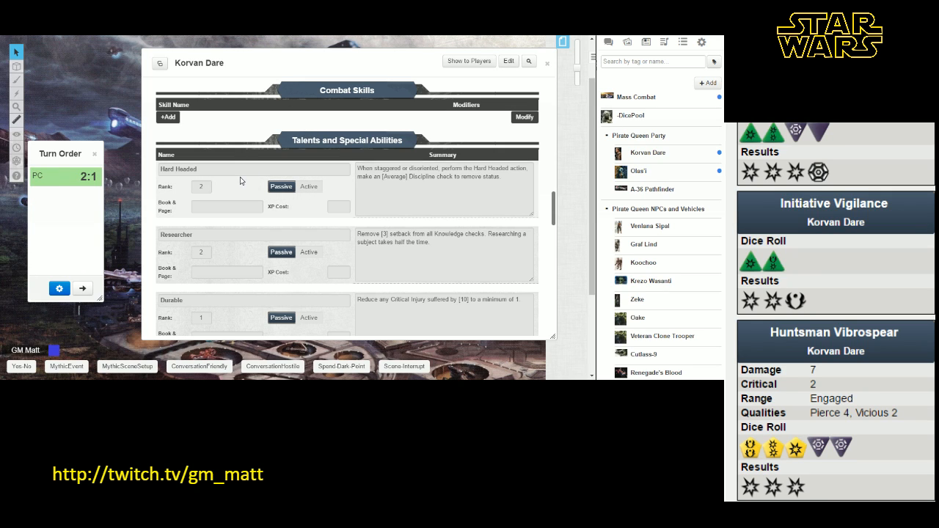
pyautogui.doubleClick(469, 176)
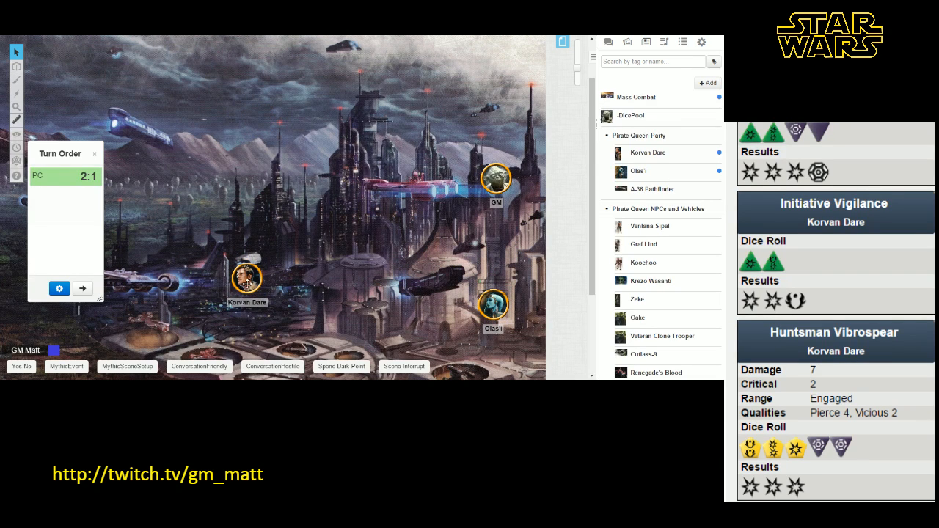
pyautogui.click(247, 279)
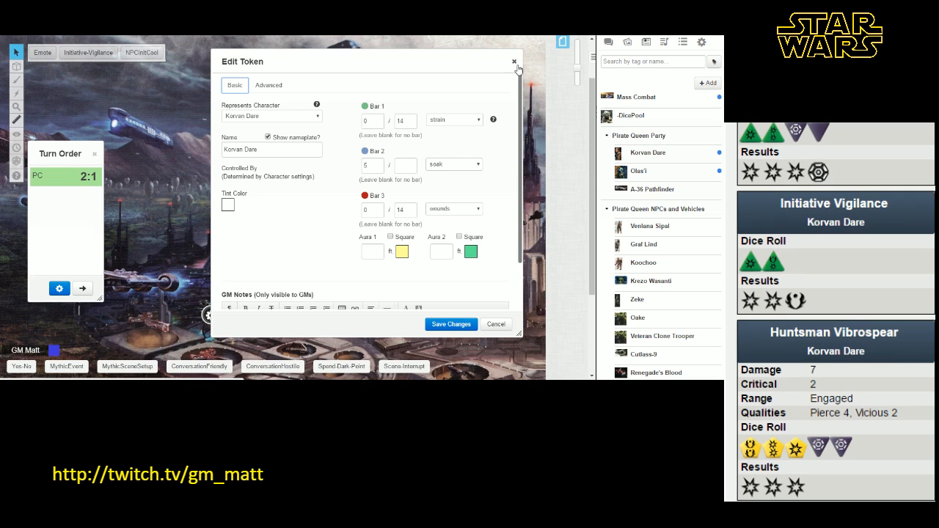
pyautogui.click(513, 60)
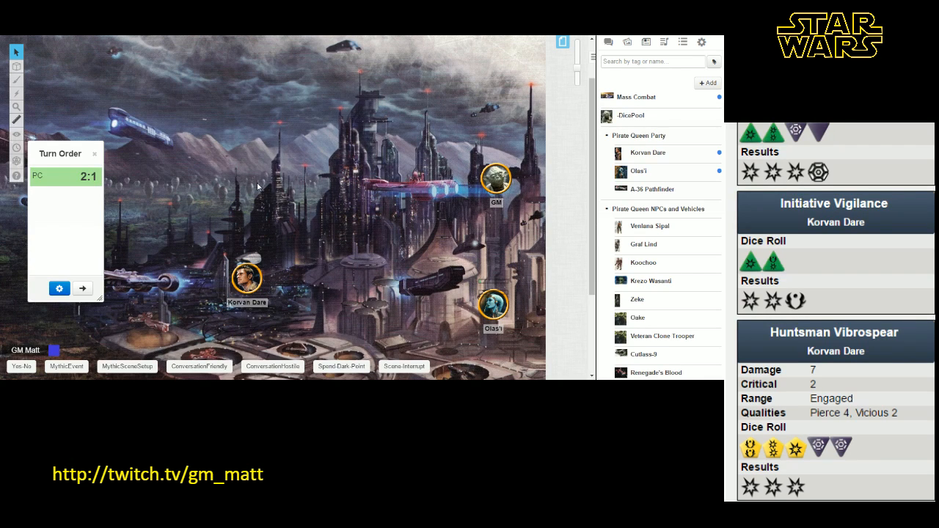
pyautogui.moveTo(290, 229)
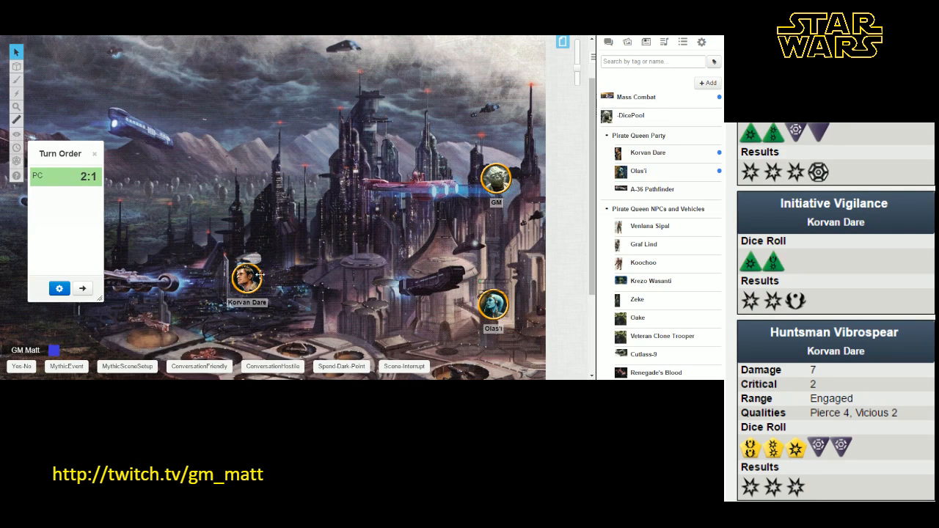
pyautogui.click(247, 277)
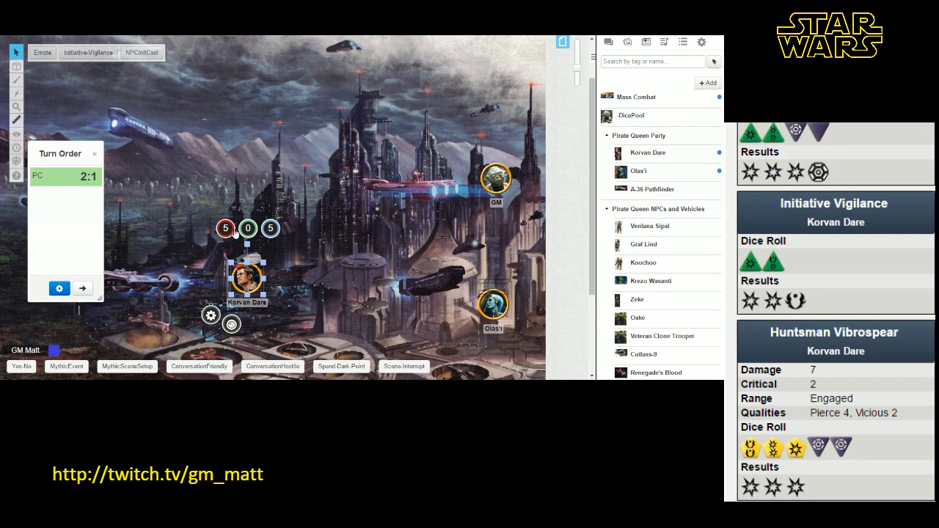
pyautogui.click(248, 229)
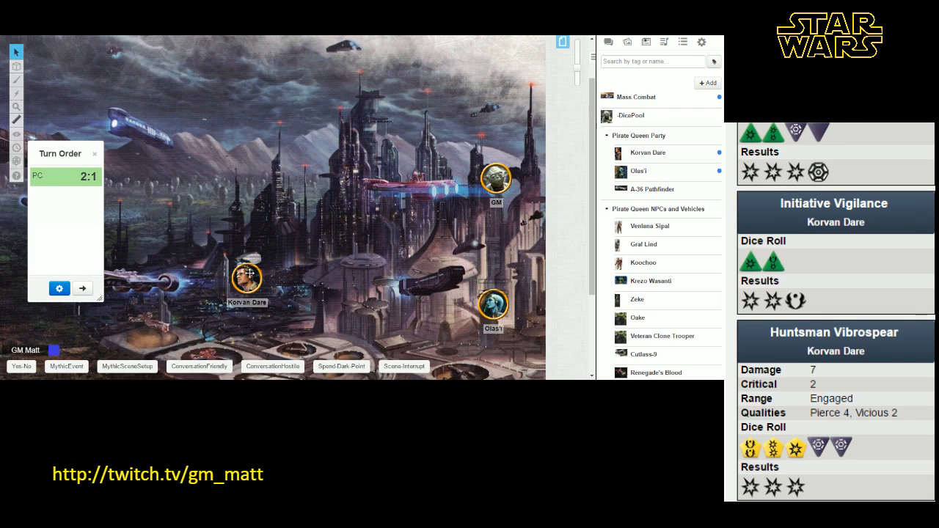
pyautogui.click(246, 278)
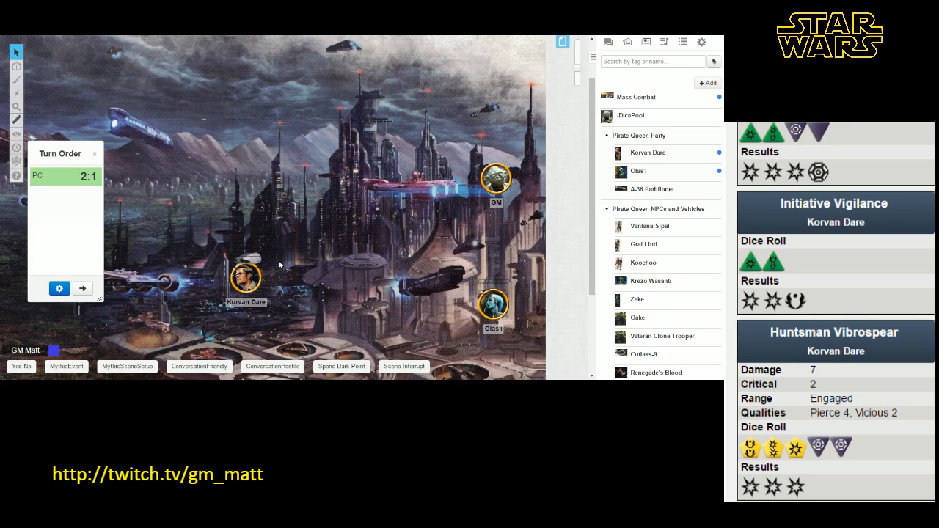
pyautogui.click(246, 277)
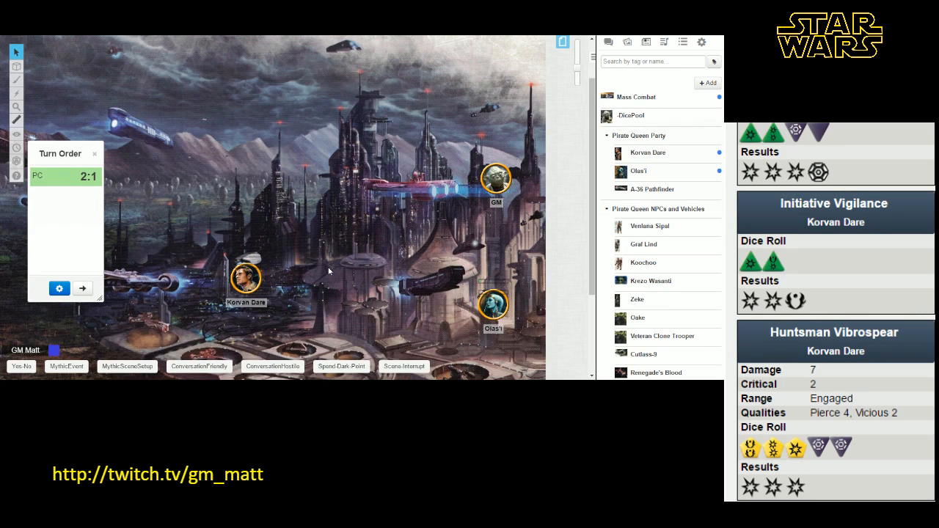
pyautogui.click(246, 277)
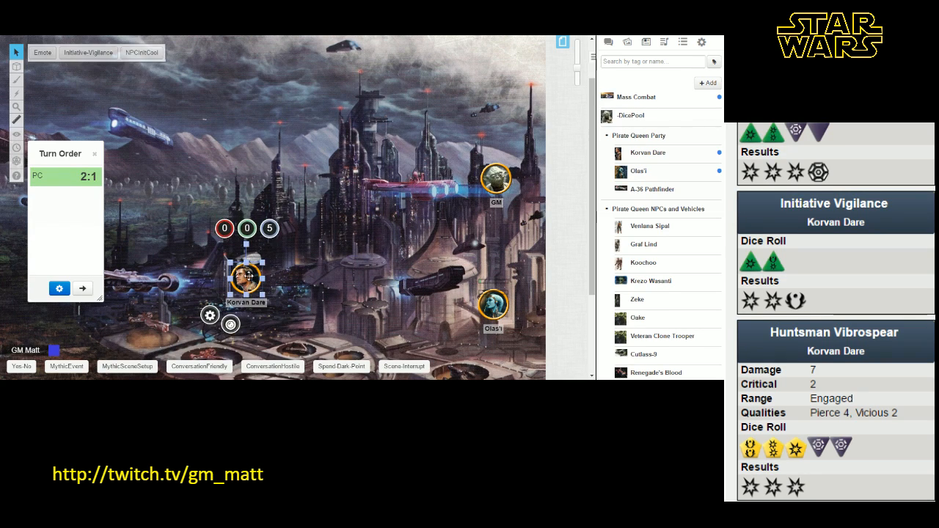
pyautogui.click(224, 228)
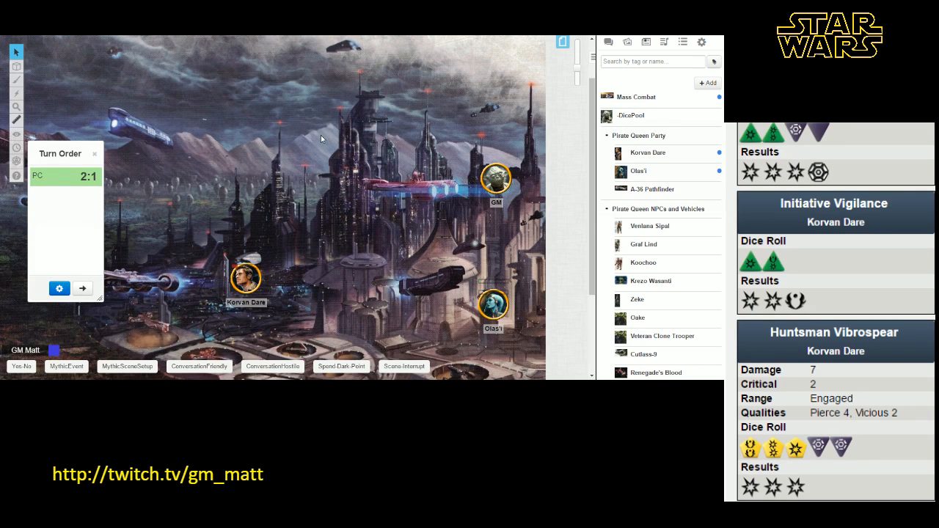
pyautogui.click(246, 277)
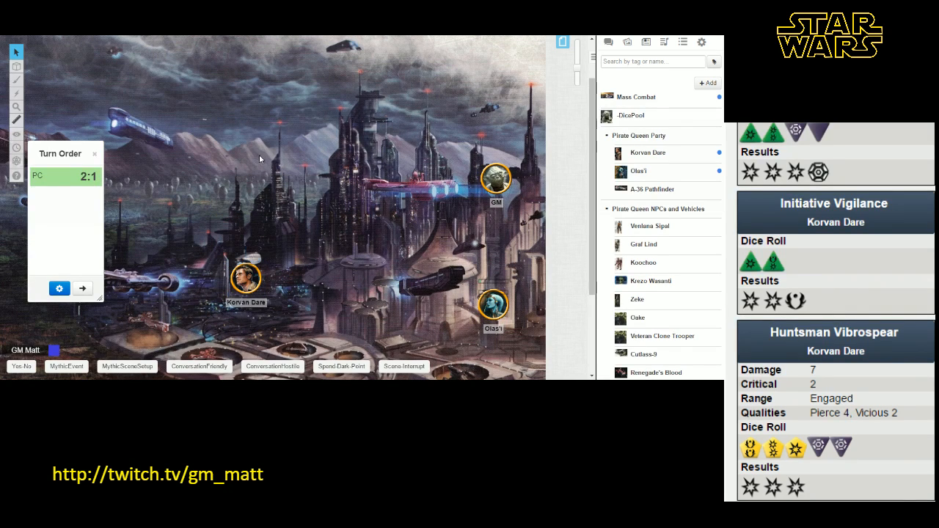
pyautogui.moveTo(220, 163)
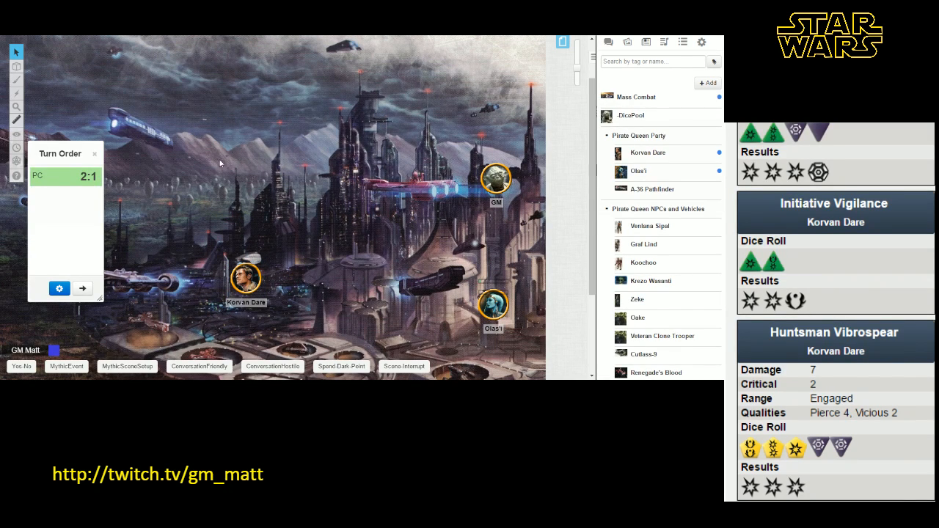
pyautogui.moveTo(185, 173)
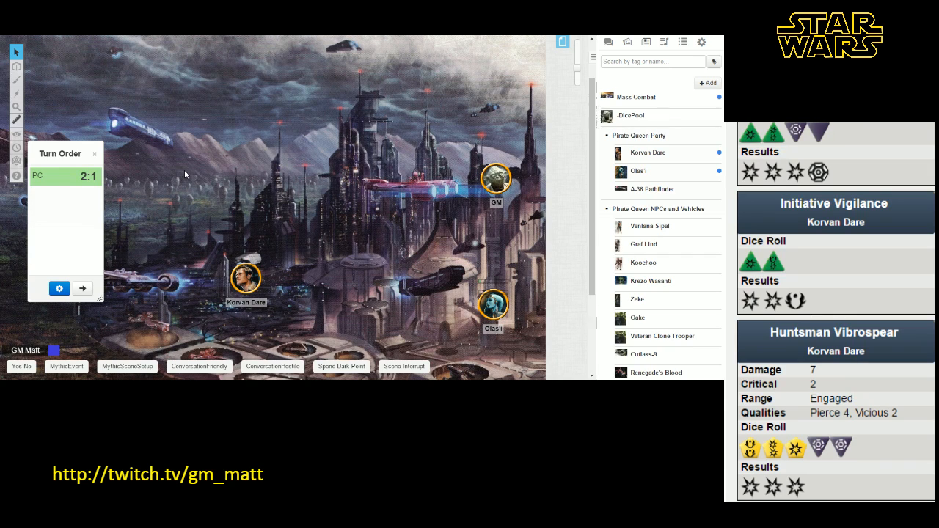
pyautogui.moveTo(296, 205)
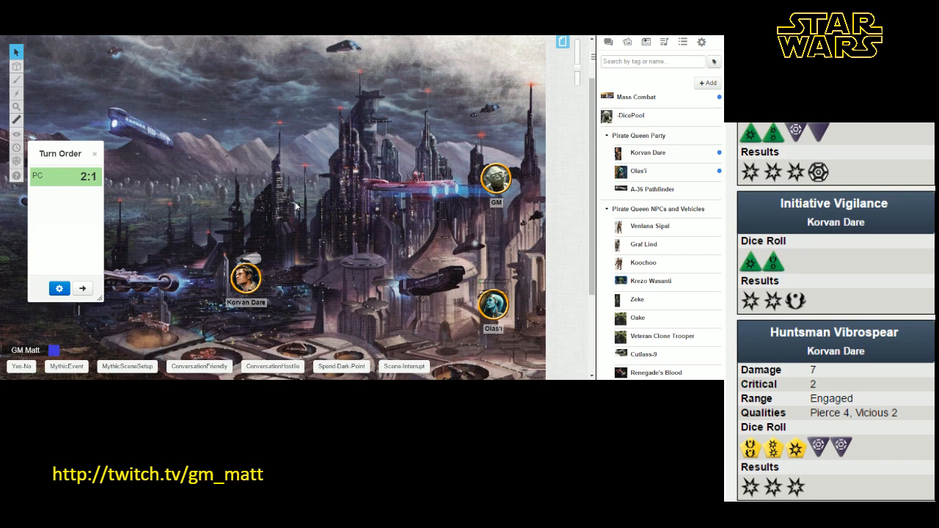
pyautogui.moveTo(840, 176)
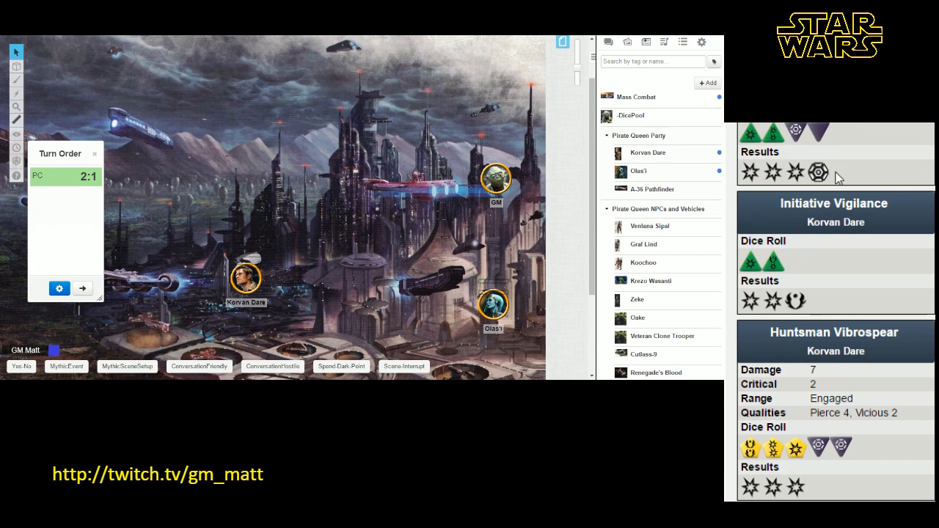